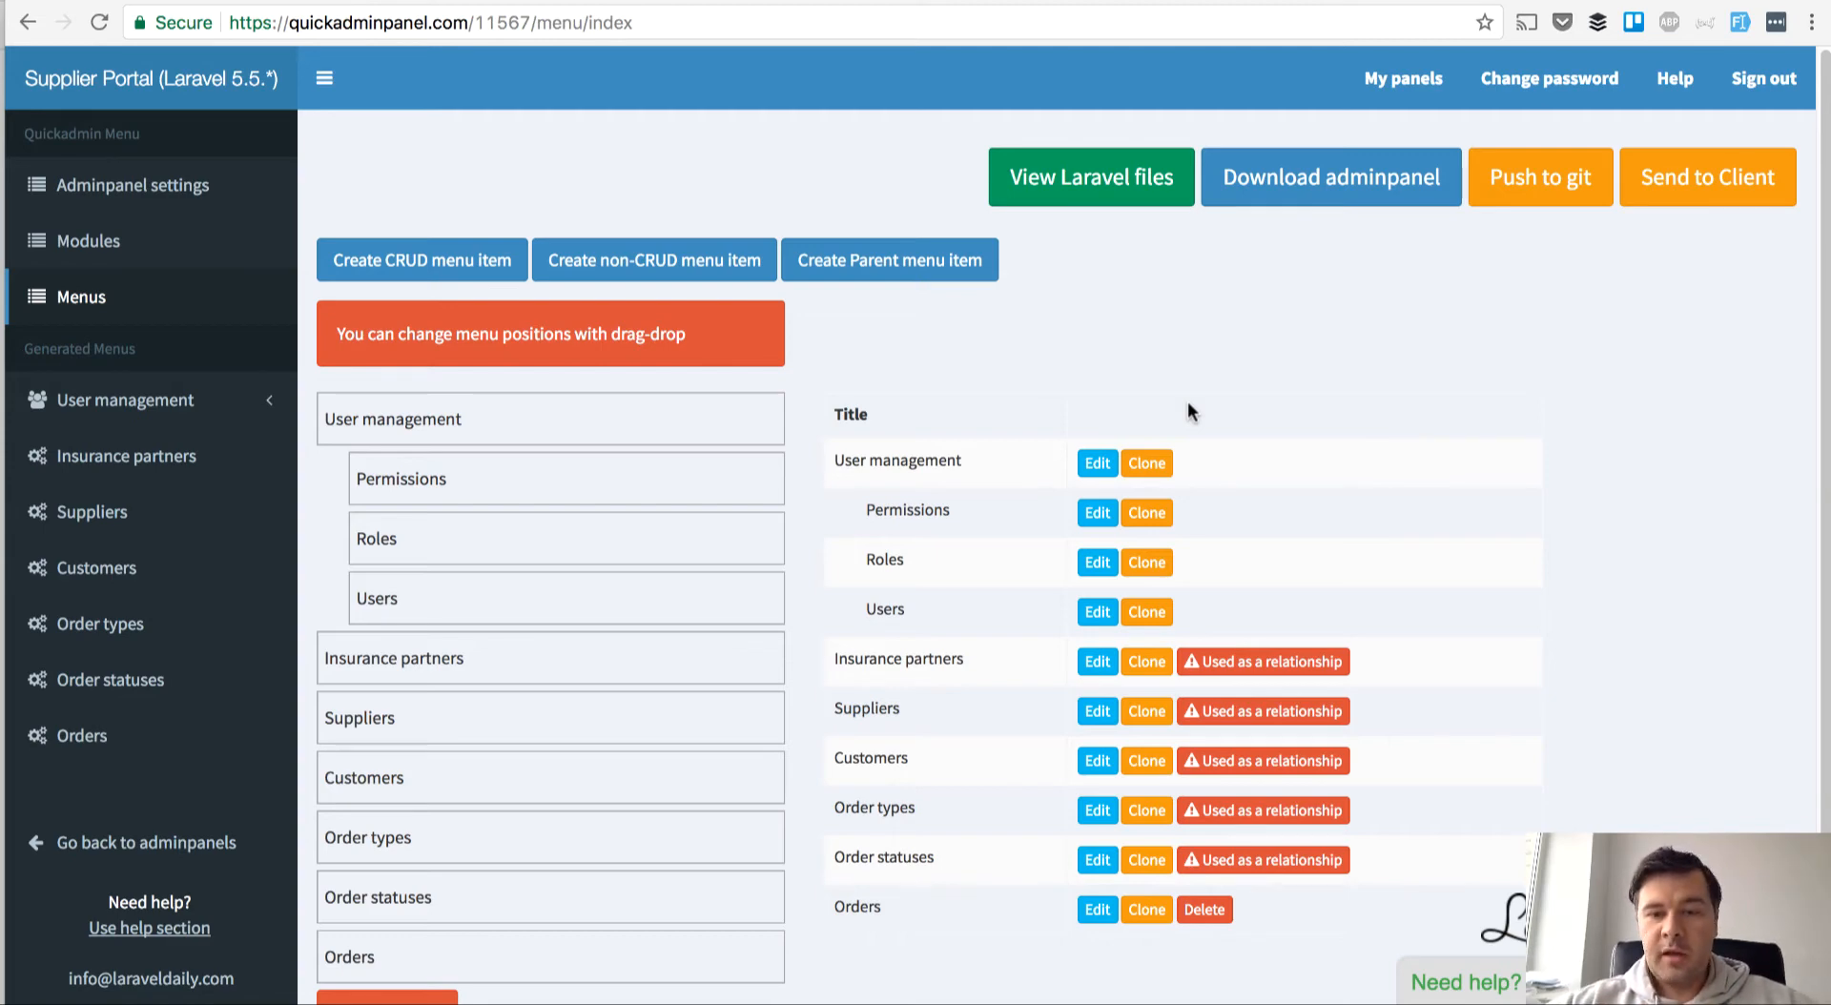
mouse_move(1141, 405)
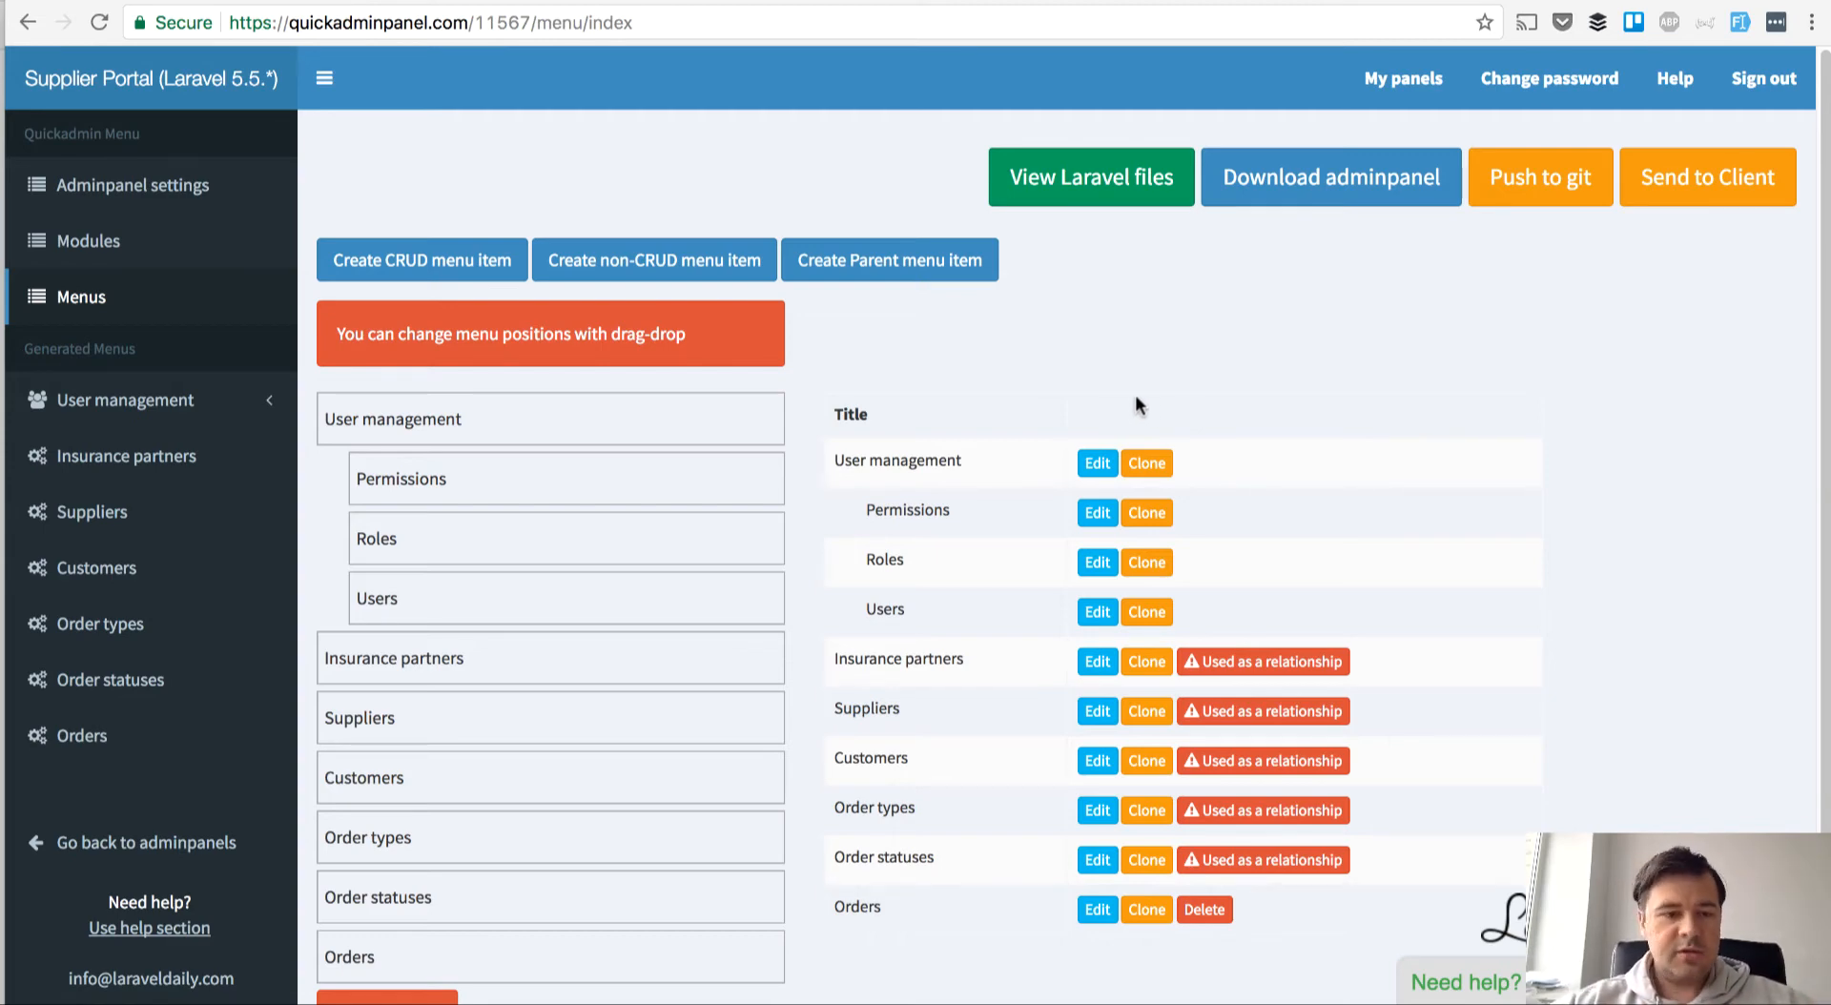
mouse_move(1121, 329)
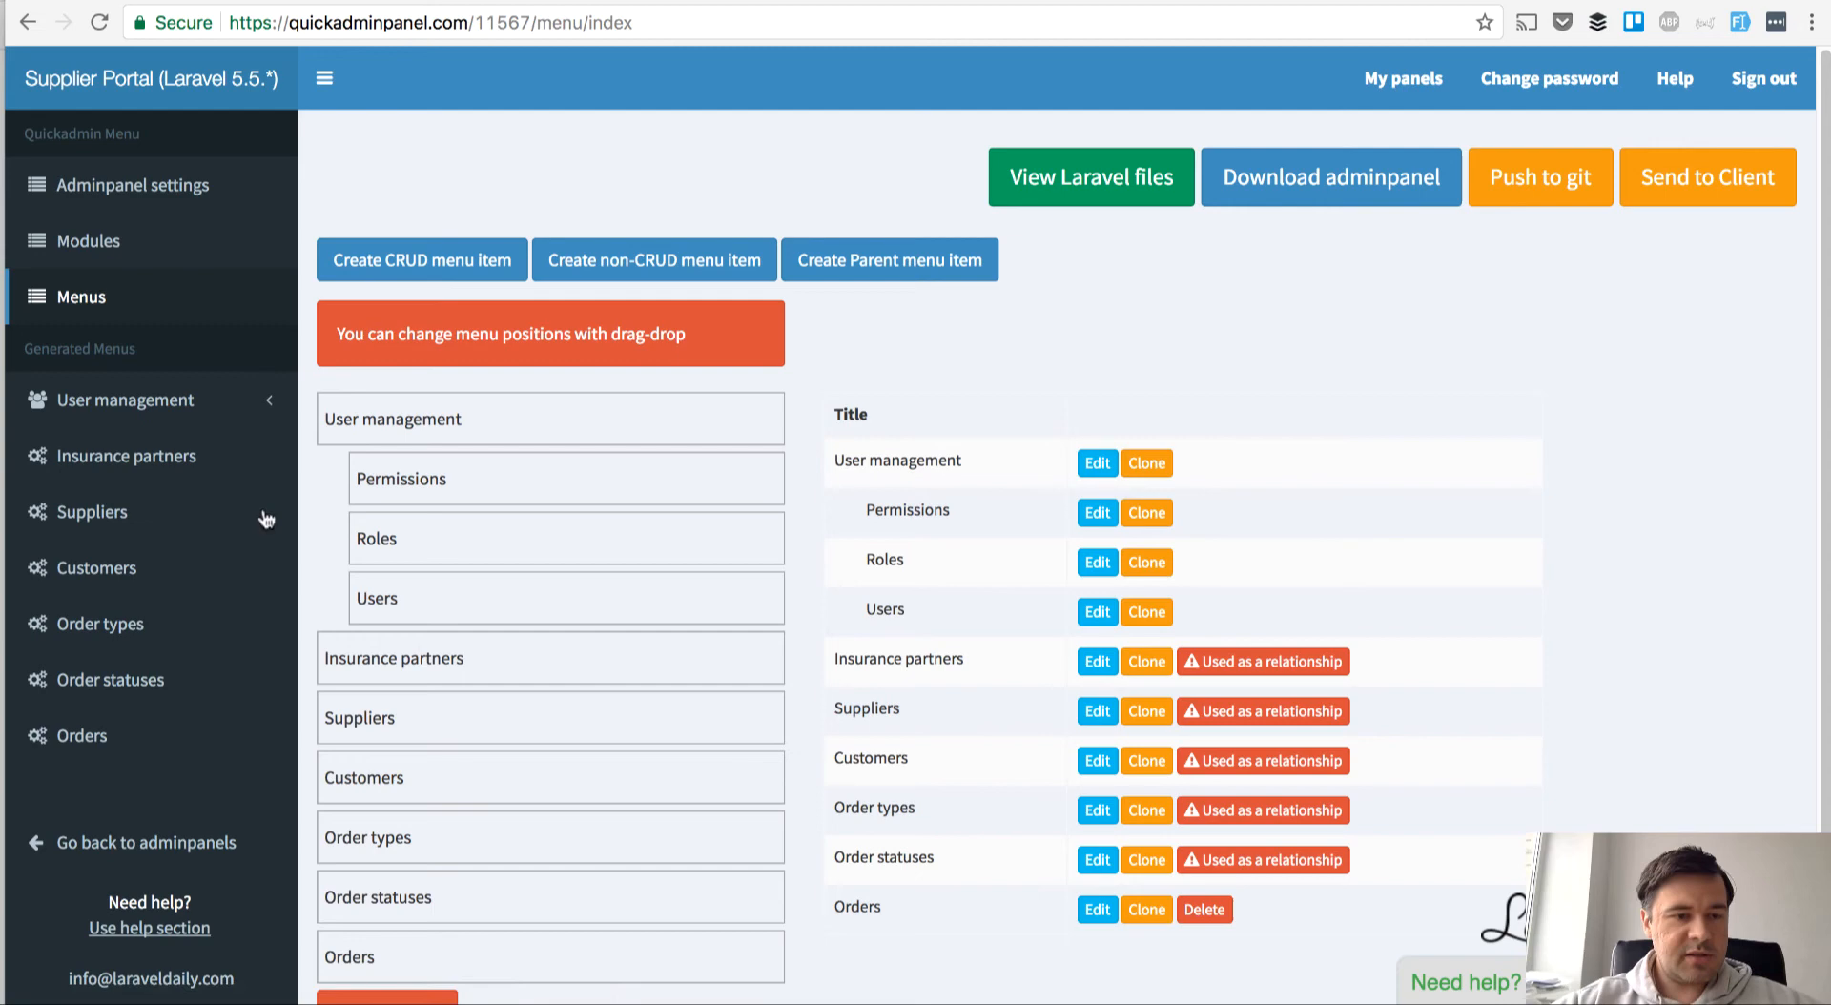
mouse_move(1352, 460)
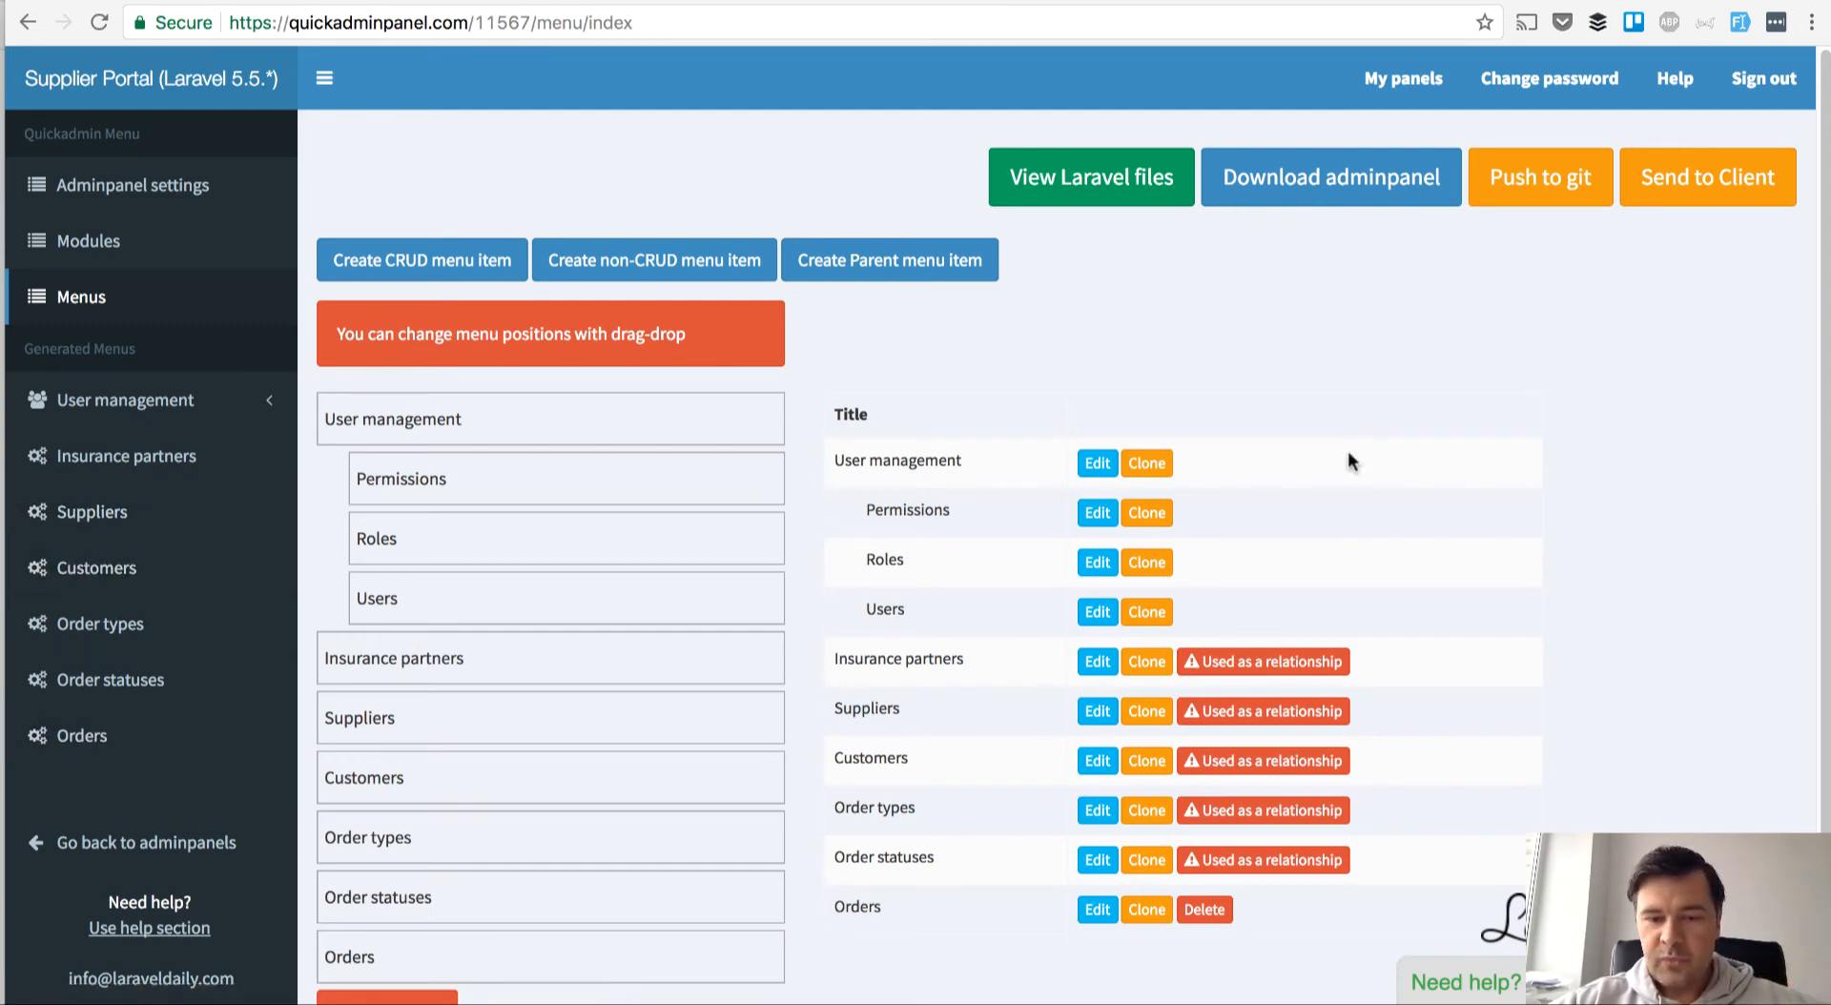
mouse_move(875, 757)
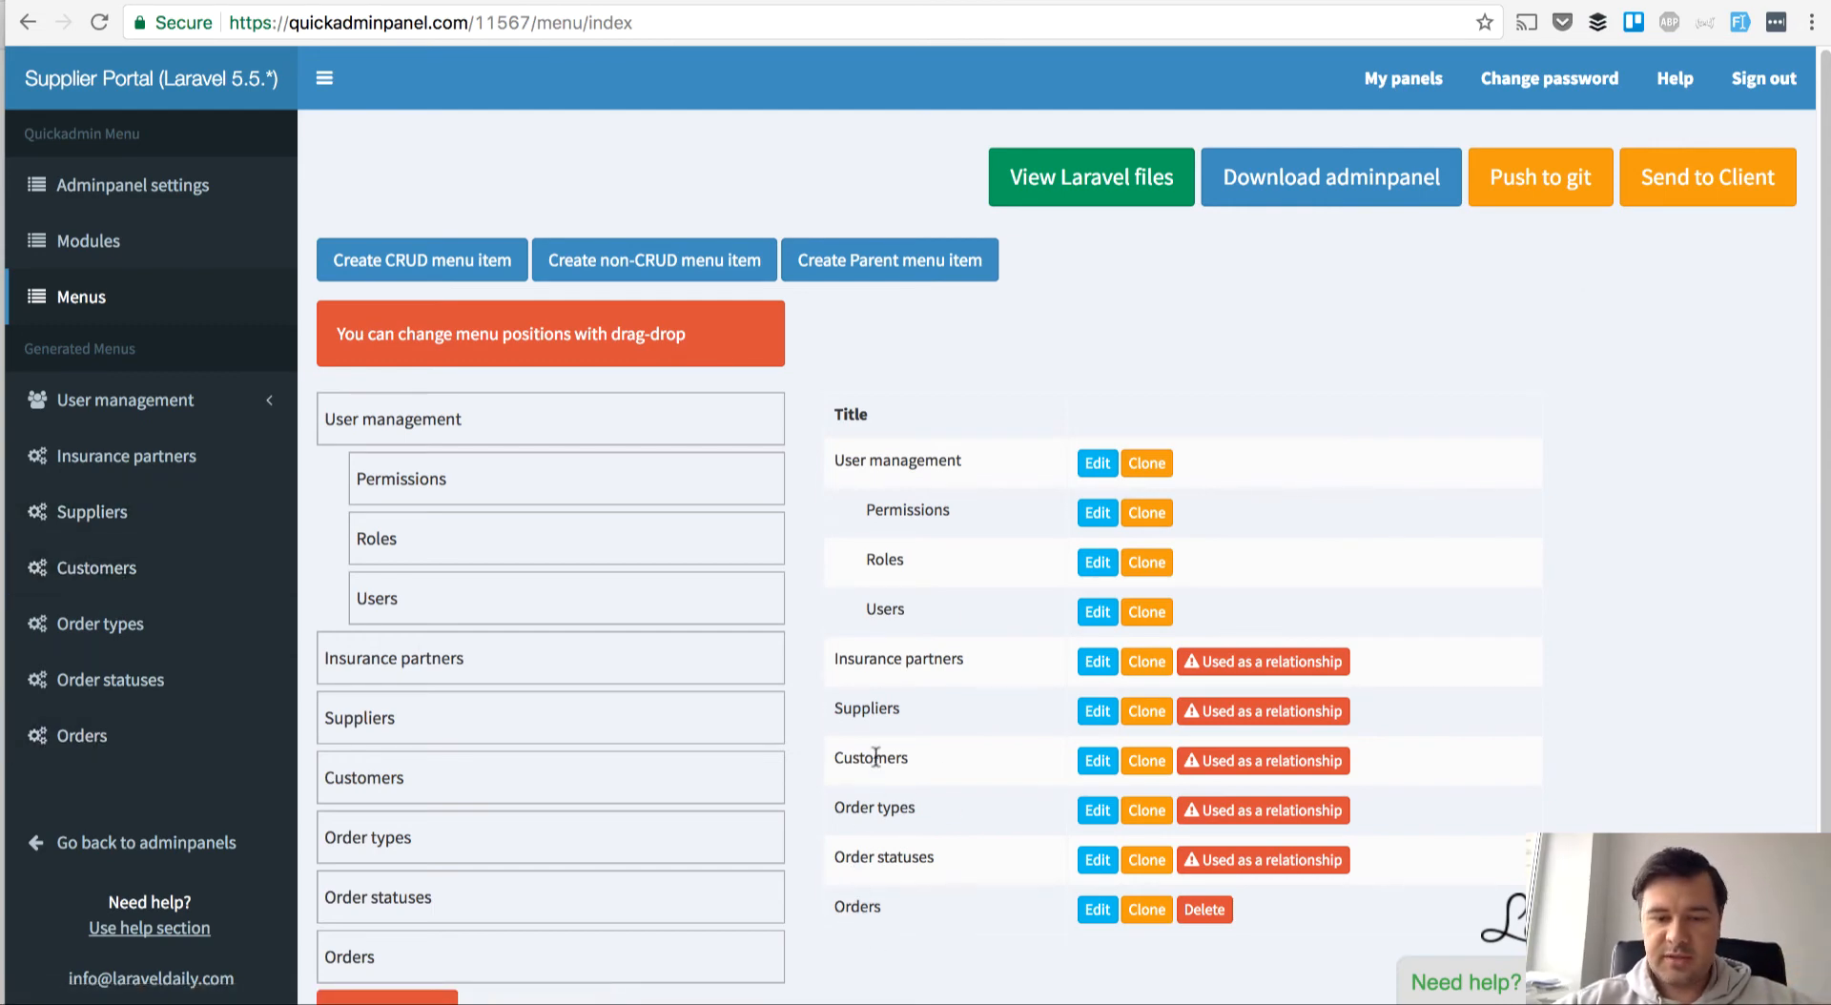
mouse_move(1467, 371)
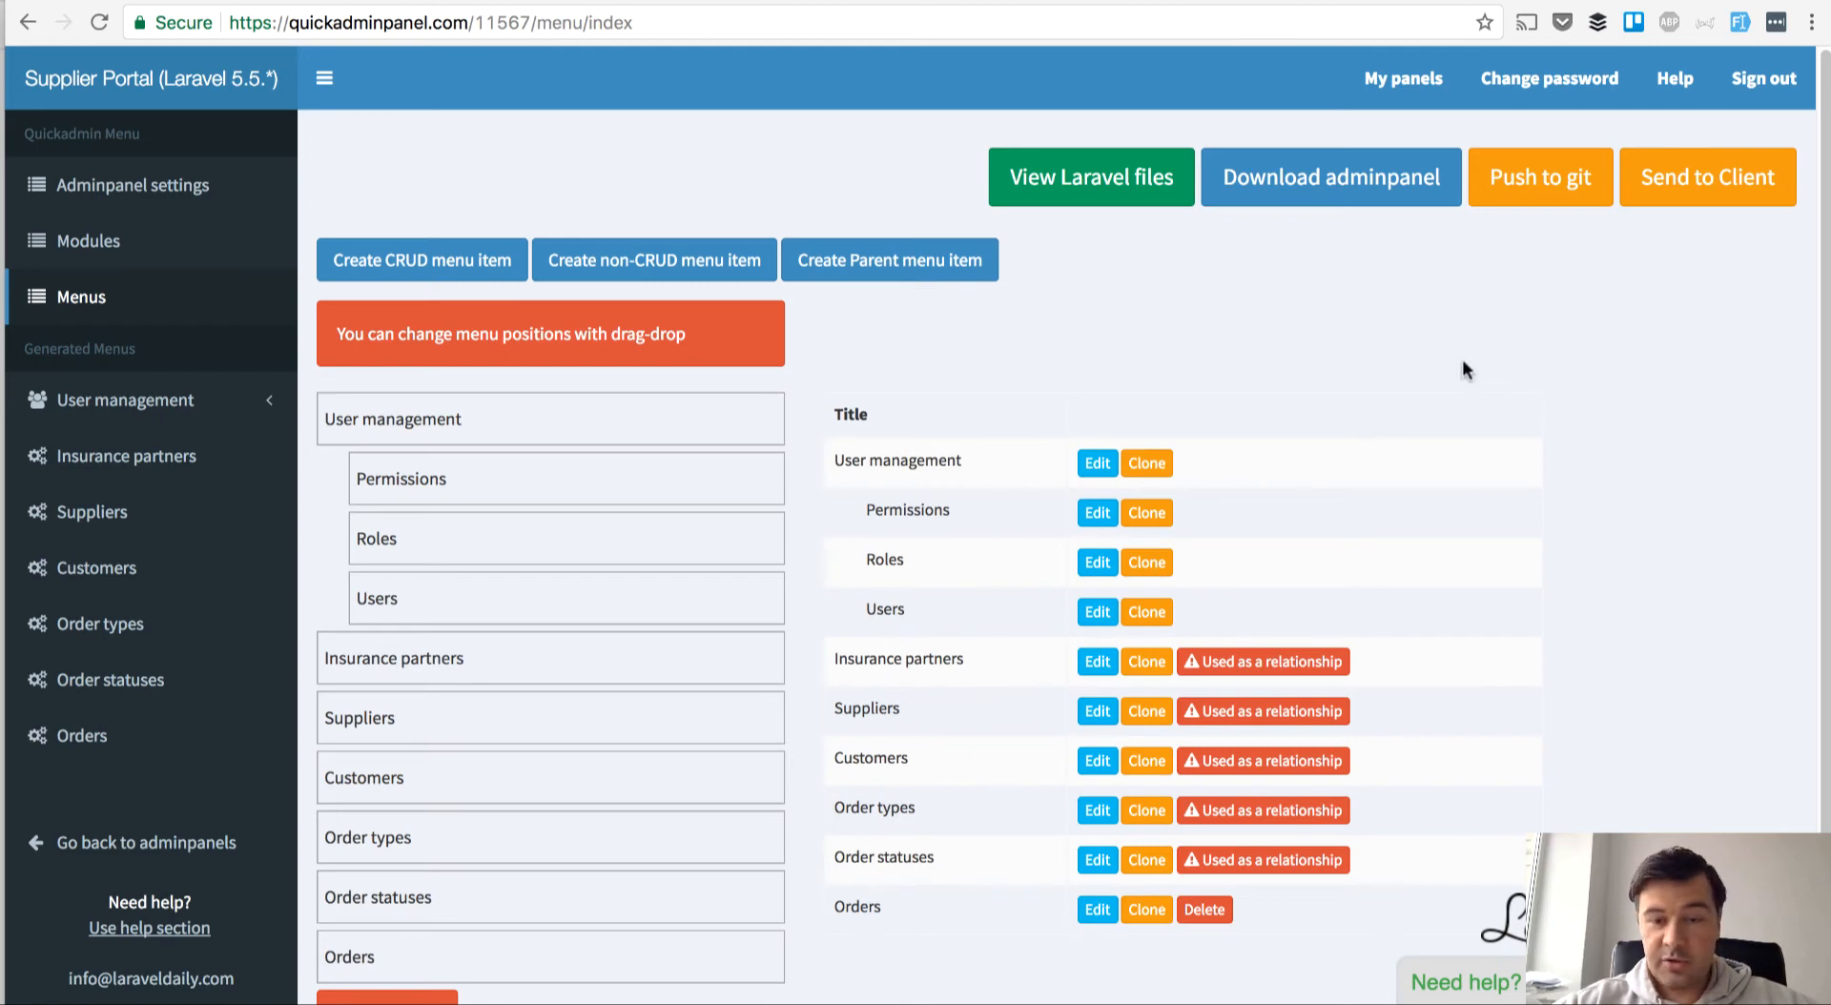
mouse_move(1250, 328)
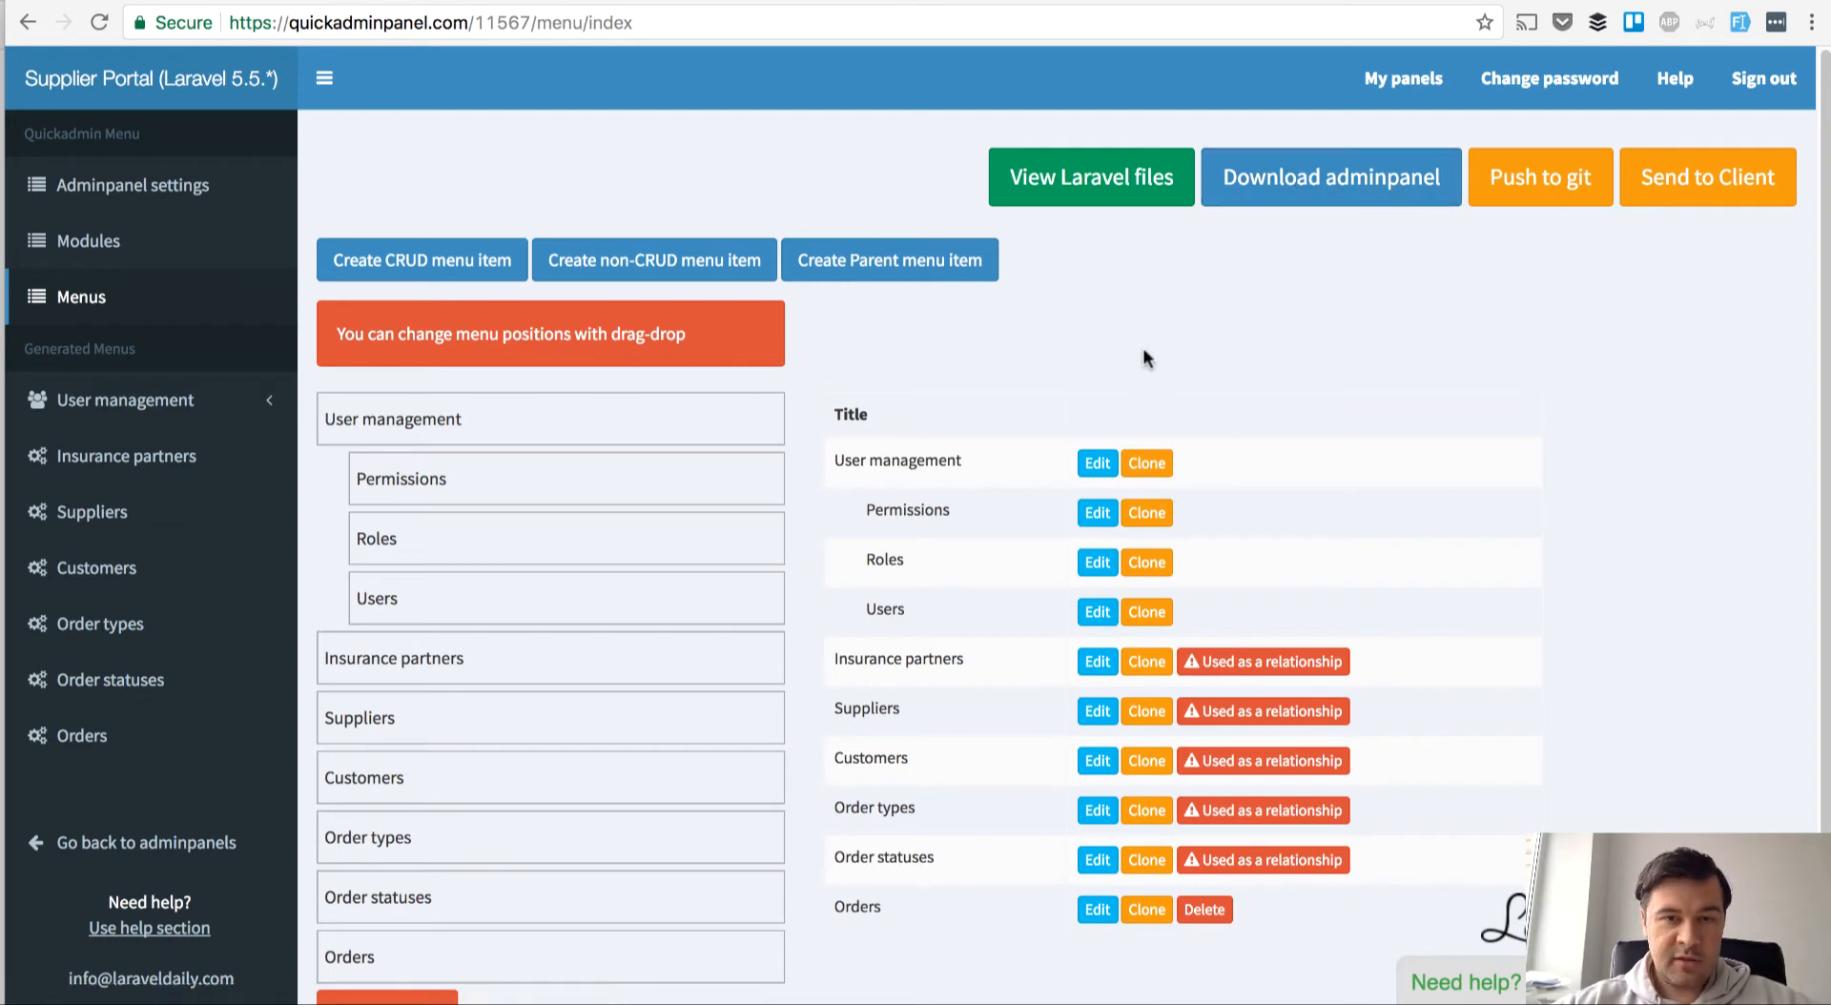
mouse_move(1118, 356)
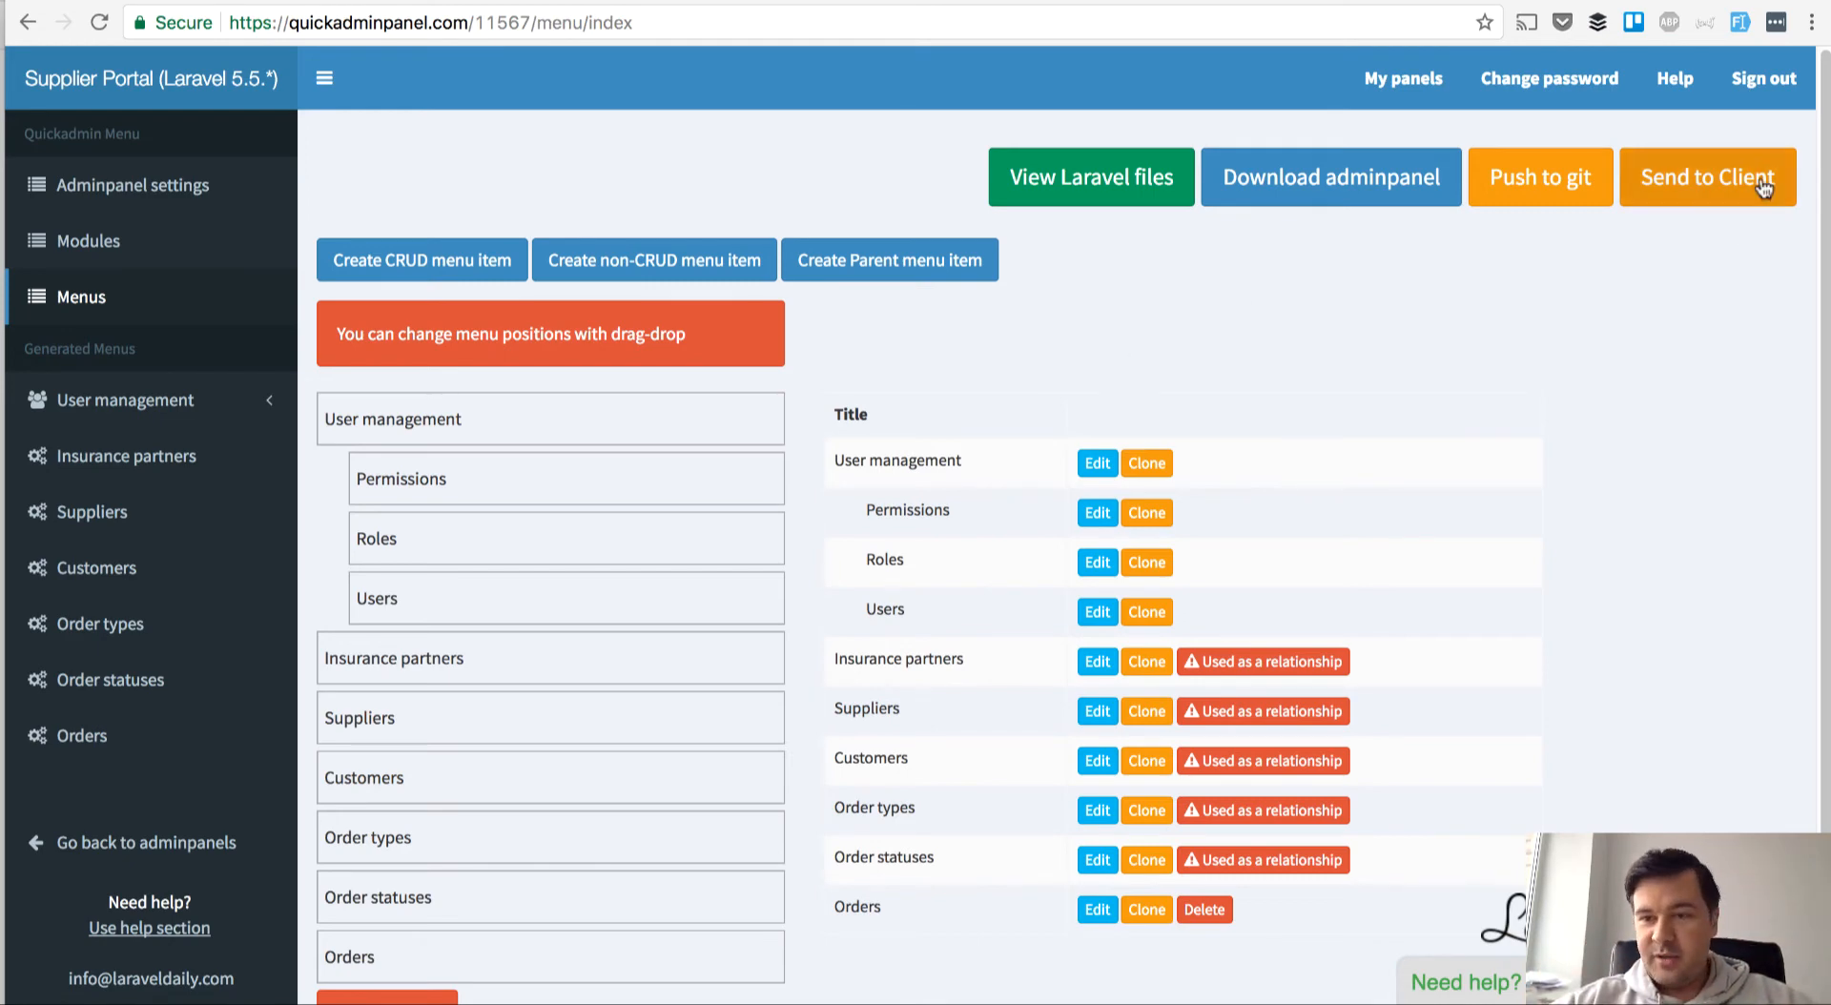
mouse_move(1629, 364)
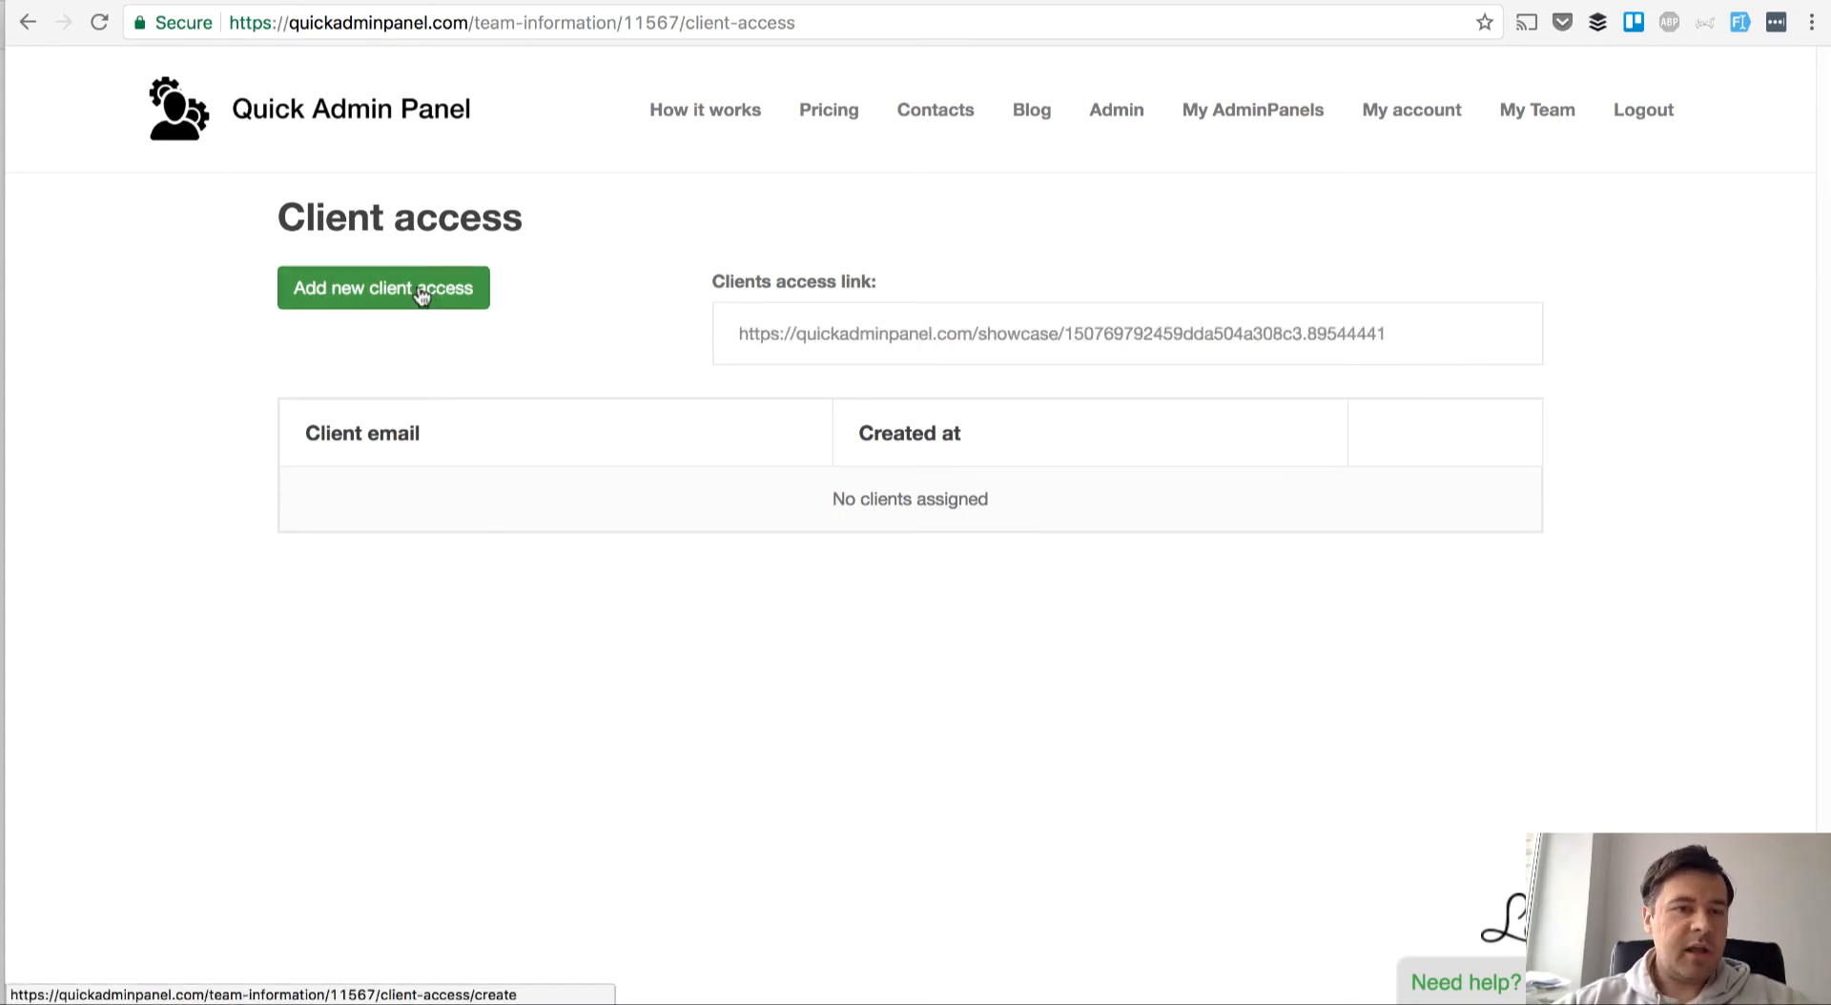
Add a client access using a suggested 'te…' email address and a password
click(382, 287)
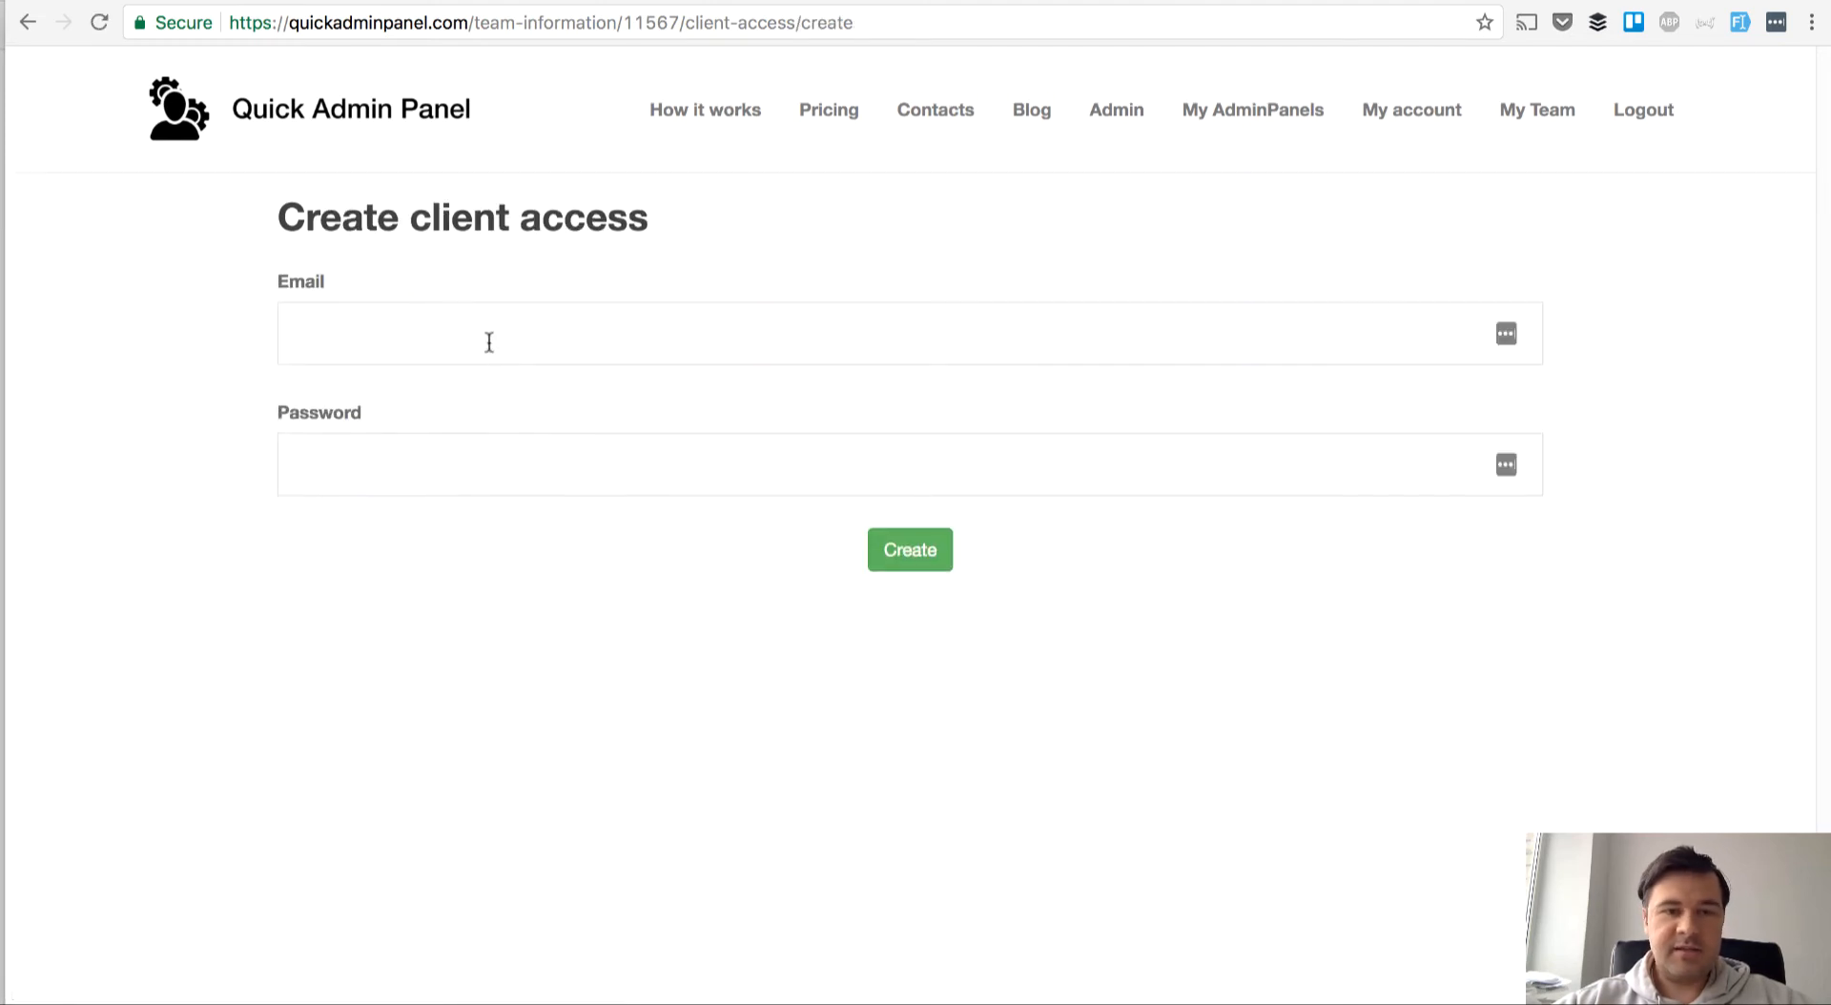
text(te)
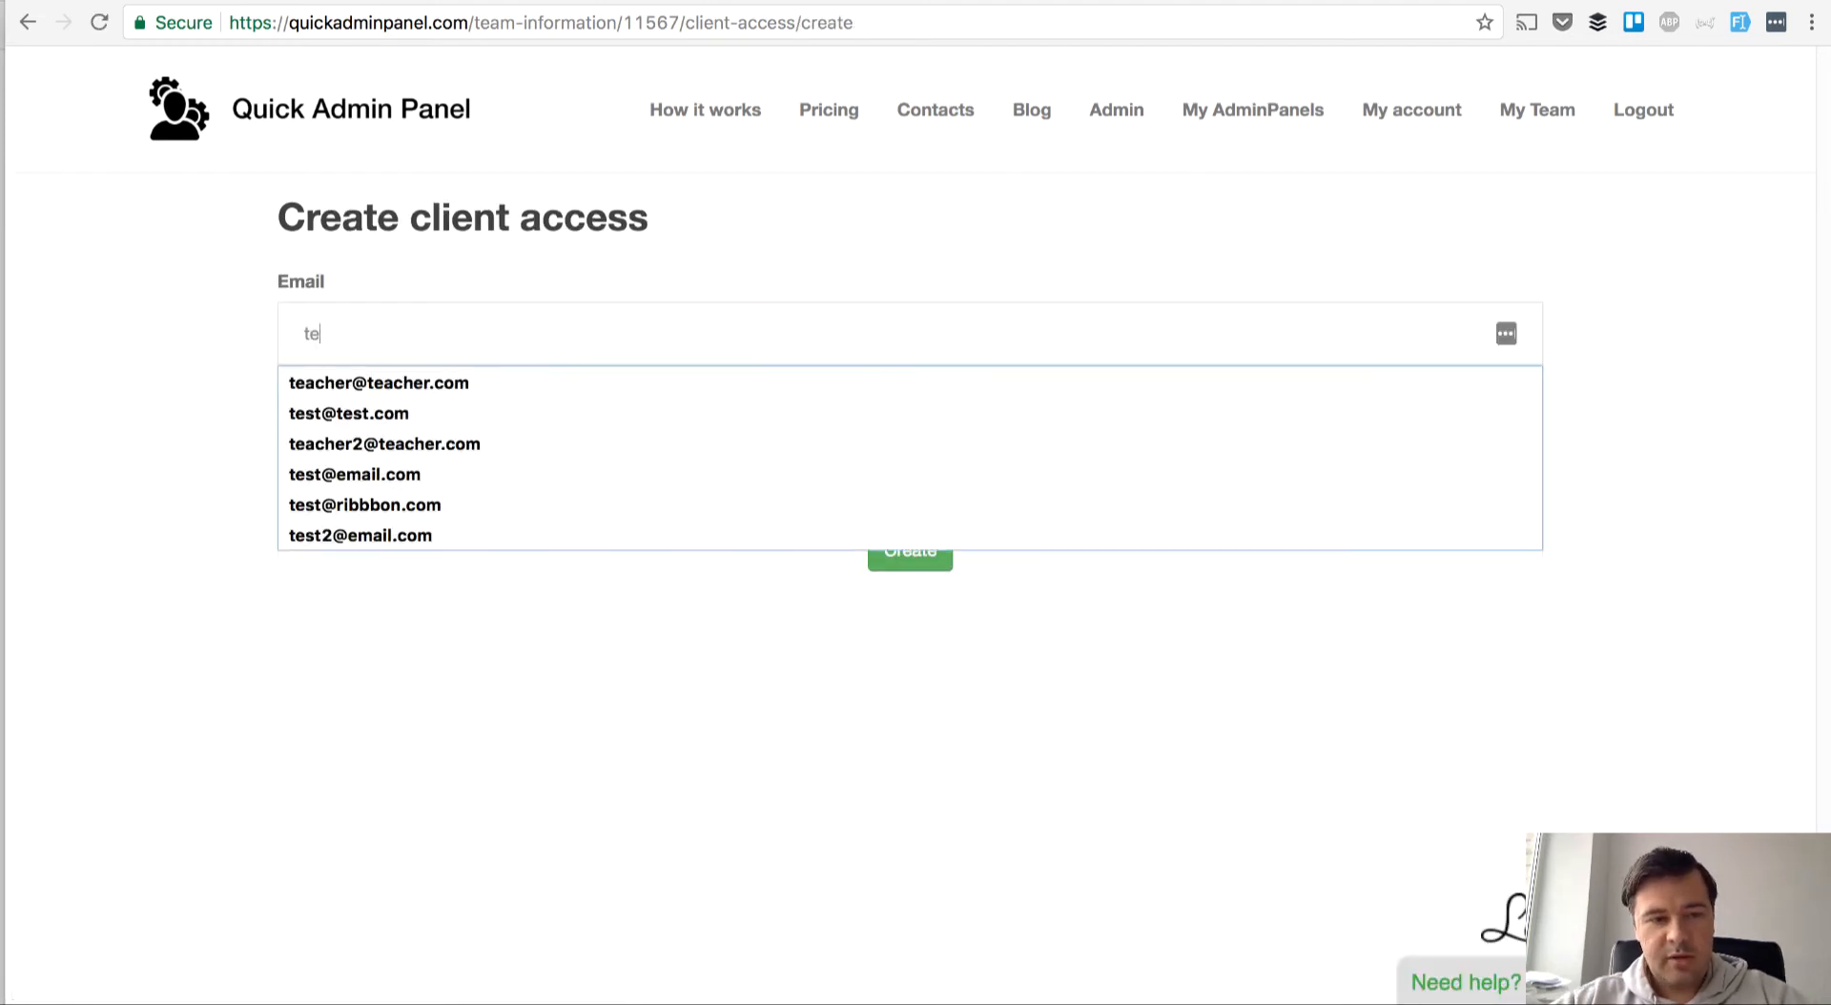
click(348, 413)
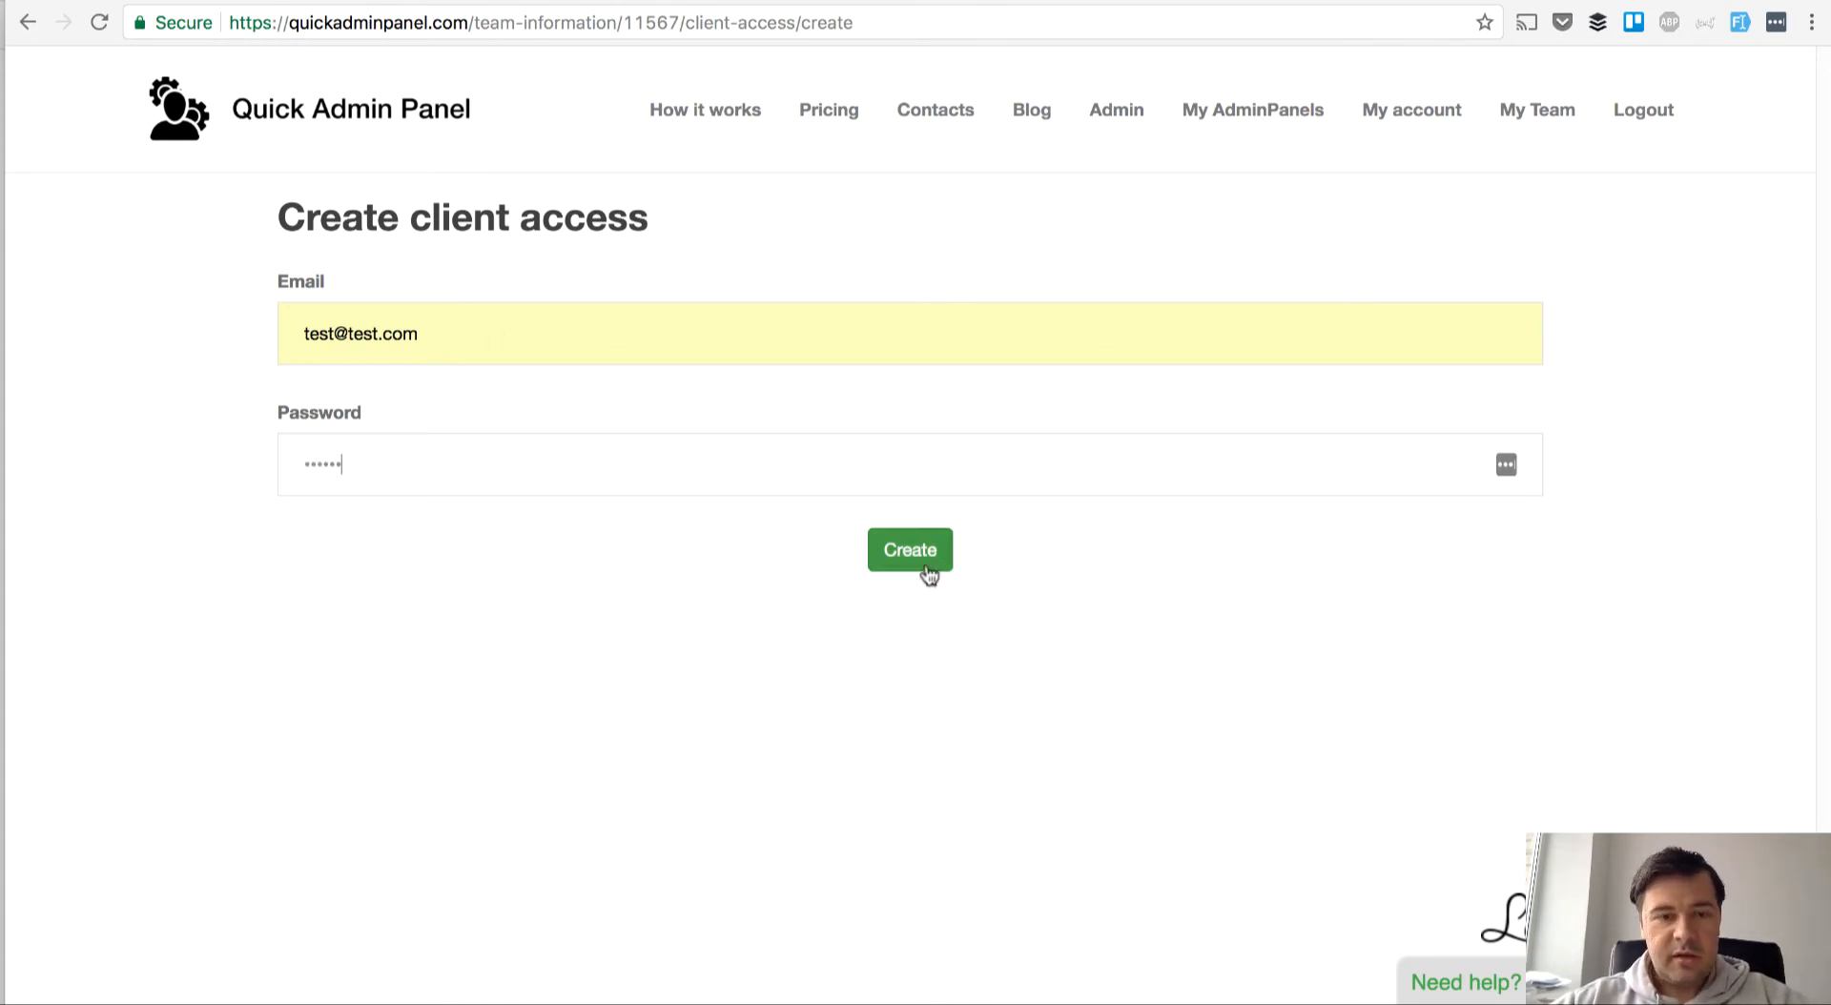
click(908, 550)
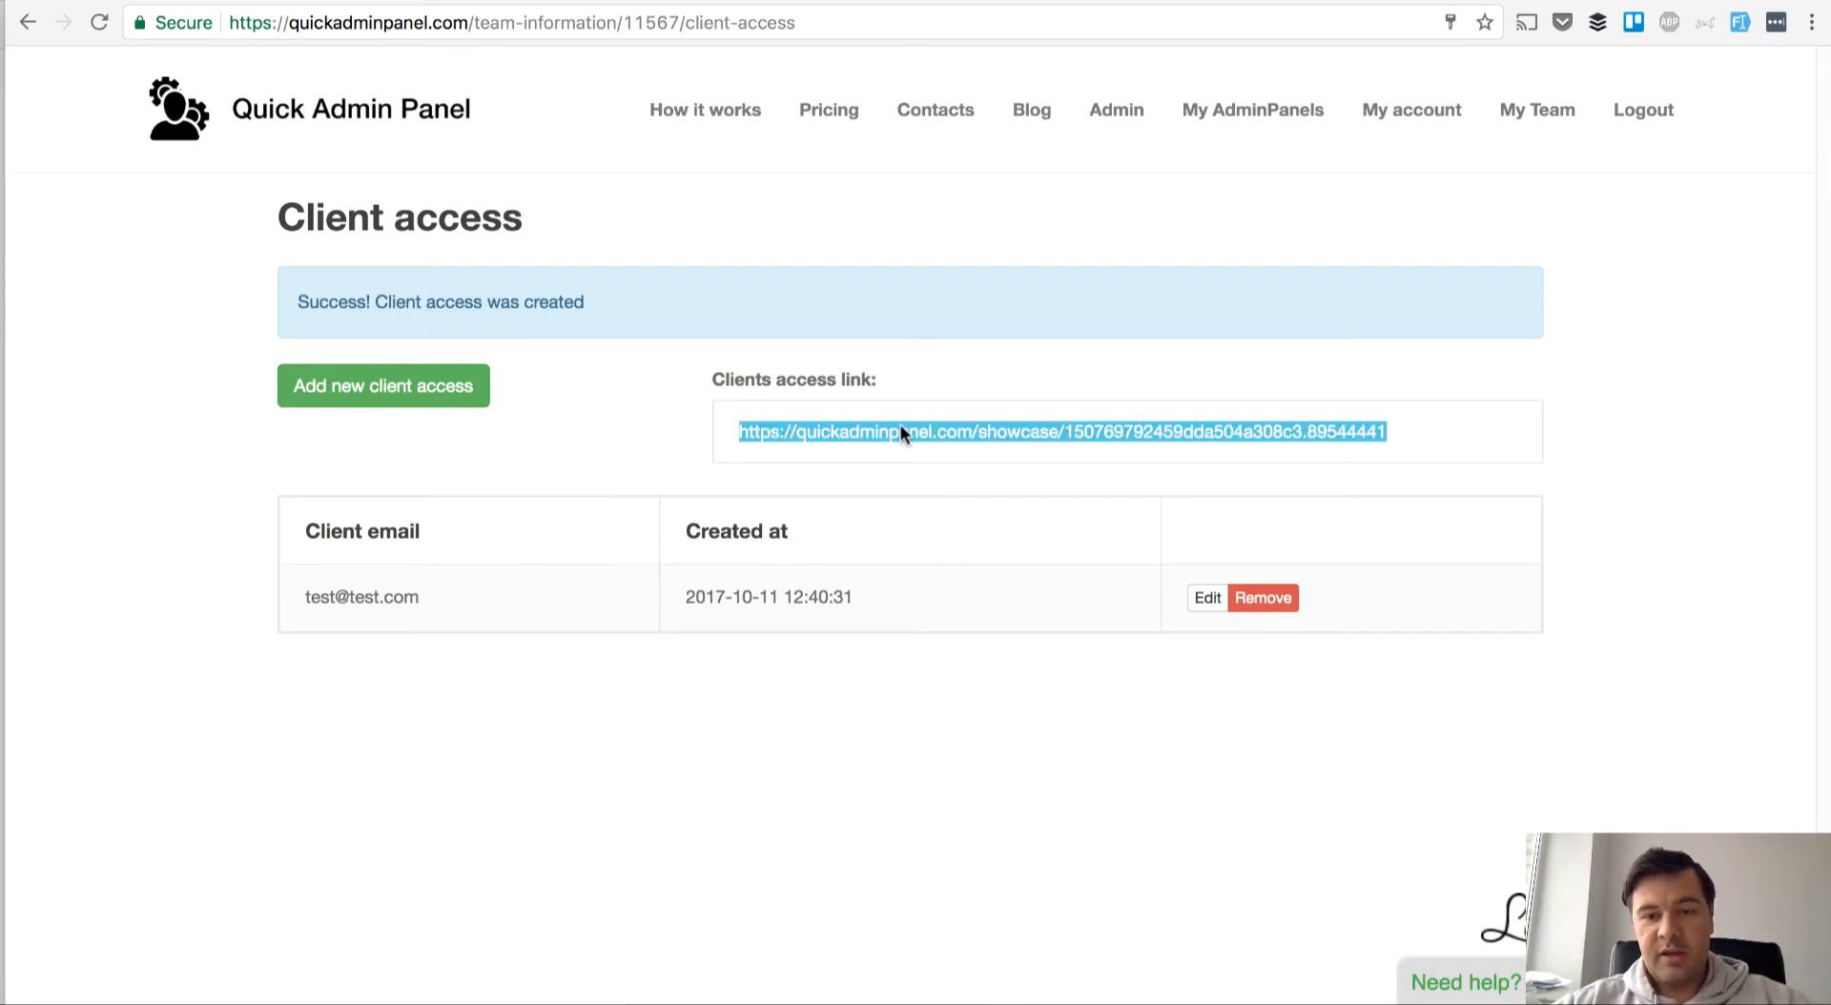
mouse_move(508, 686)
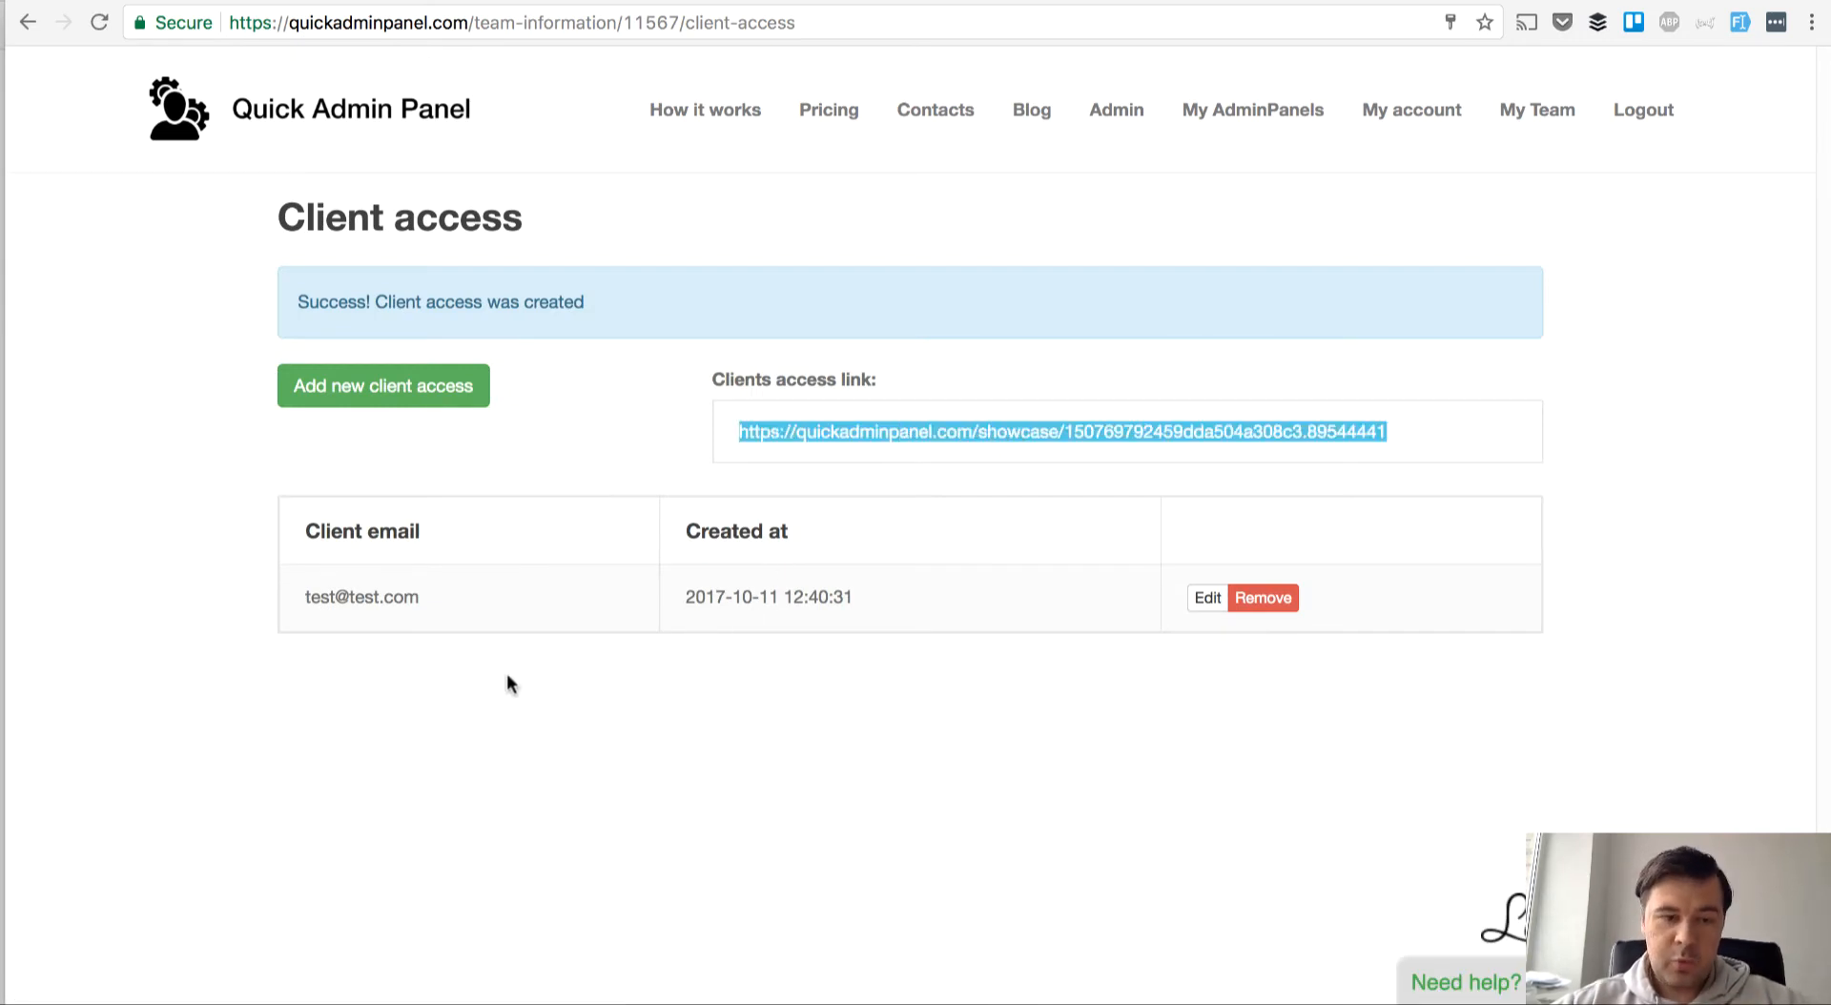
mouse_move(374, 900)
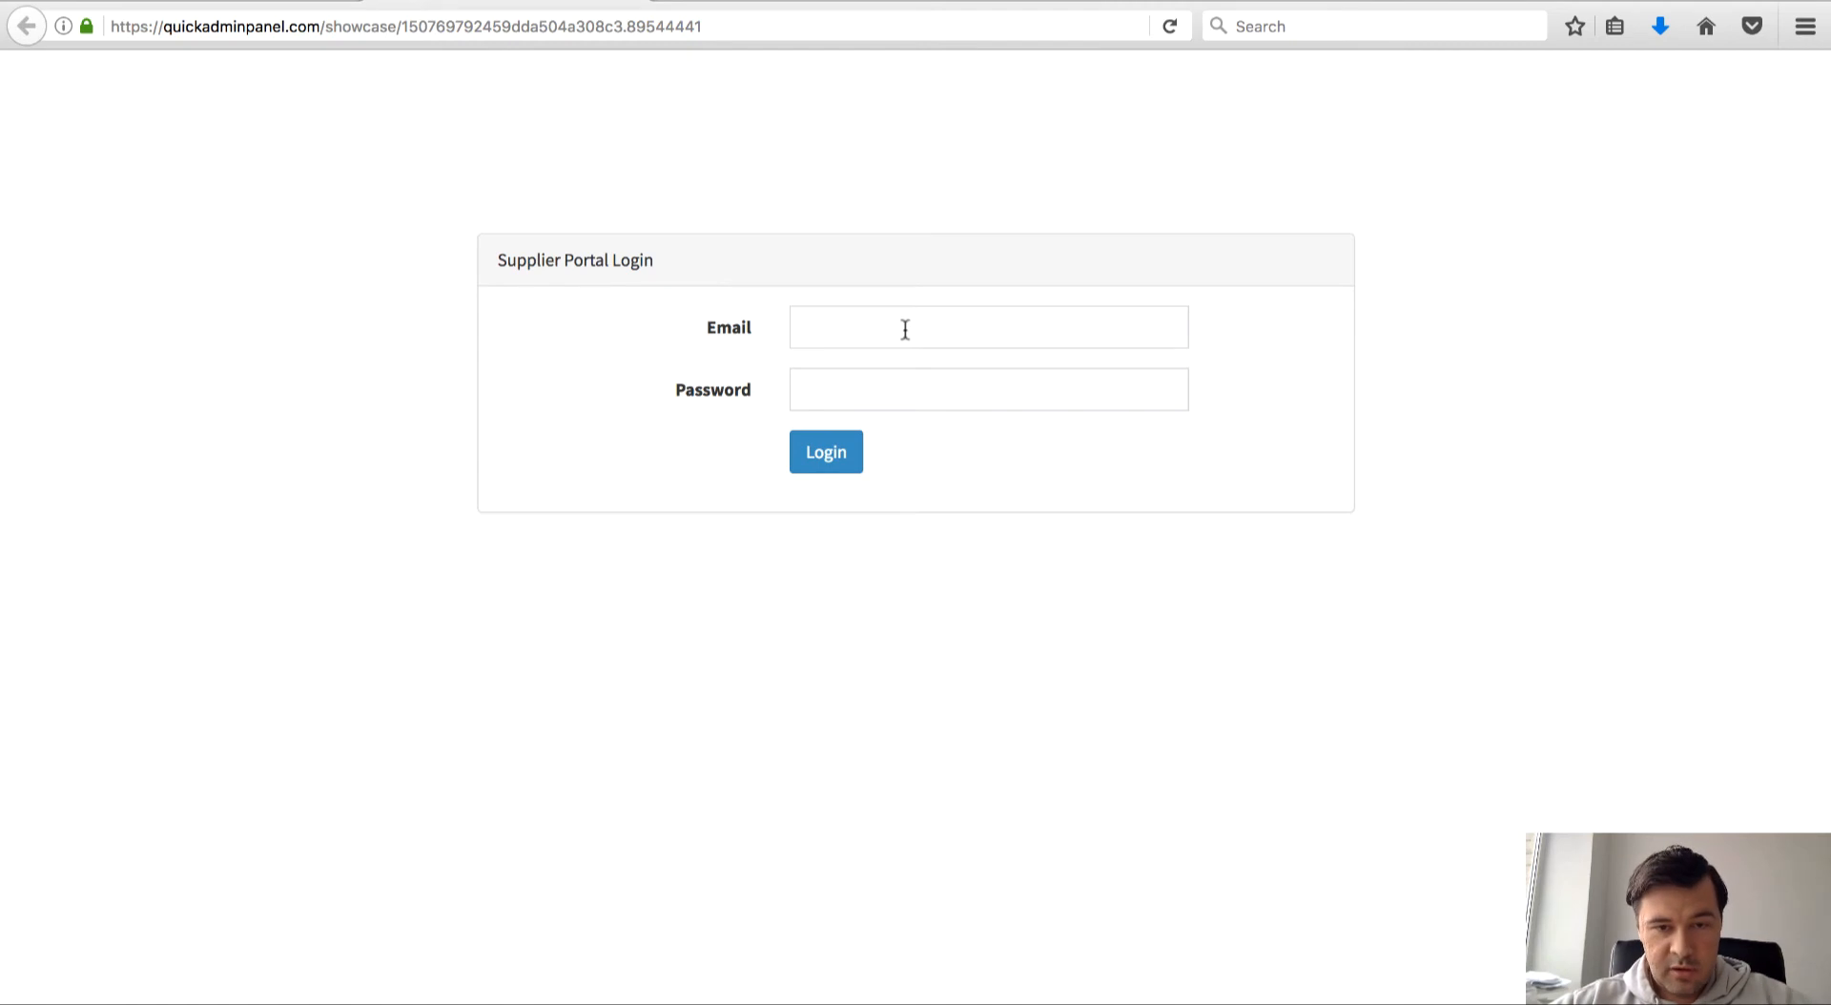
Log in with the new client's 'tes…' email and password, declining Firefox's save-login offer
click(987, 327)
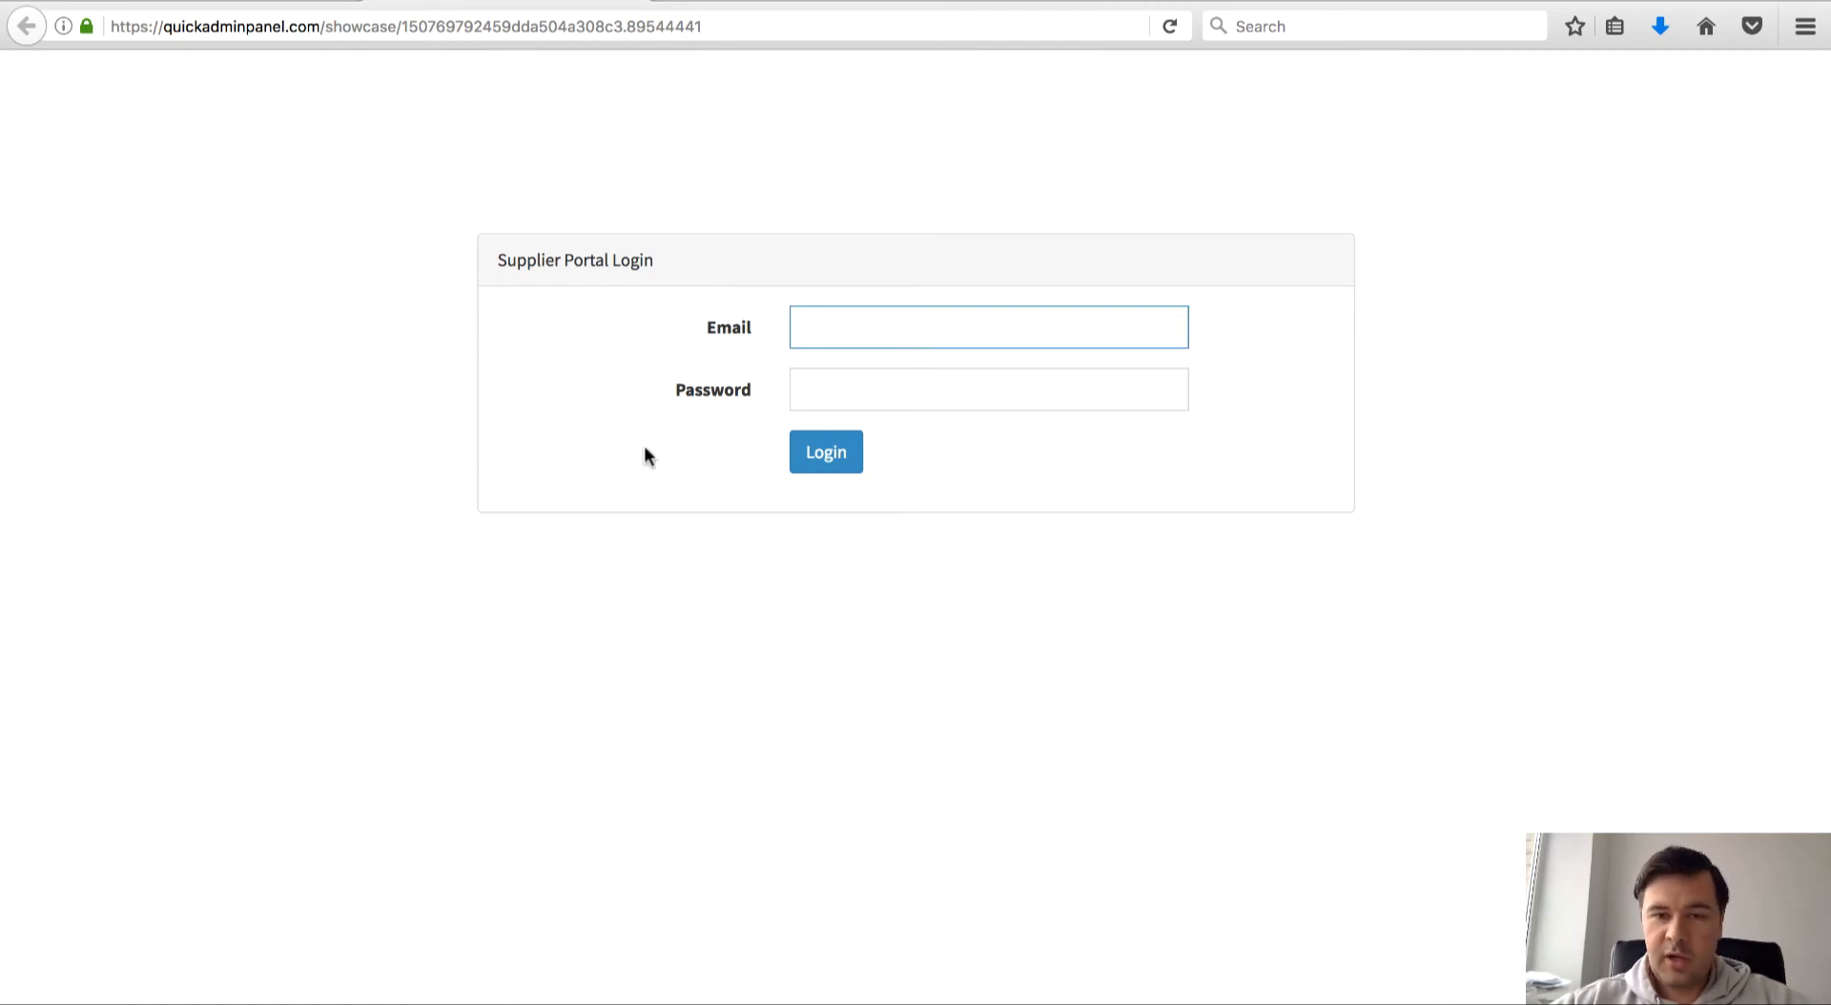
click(987, 327)
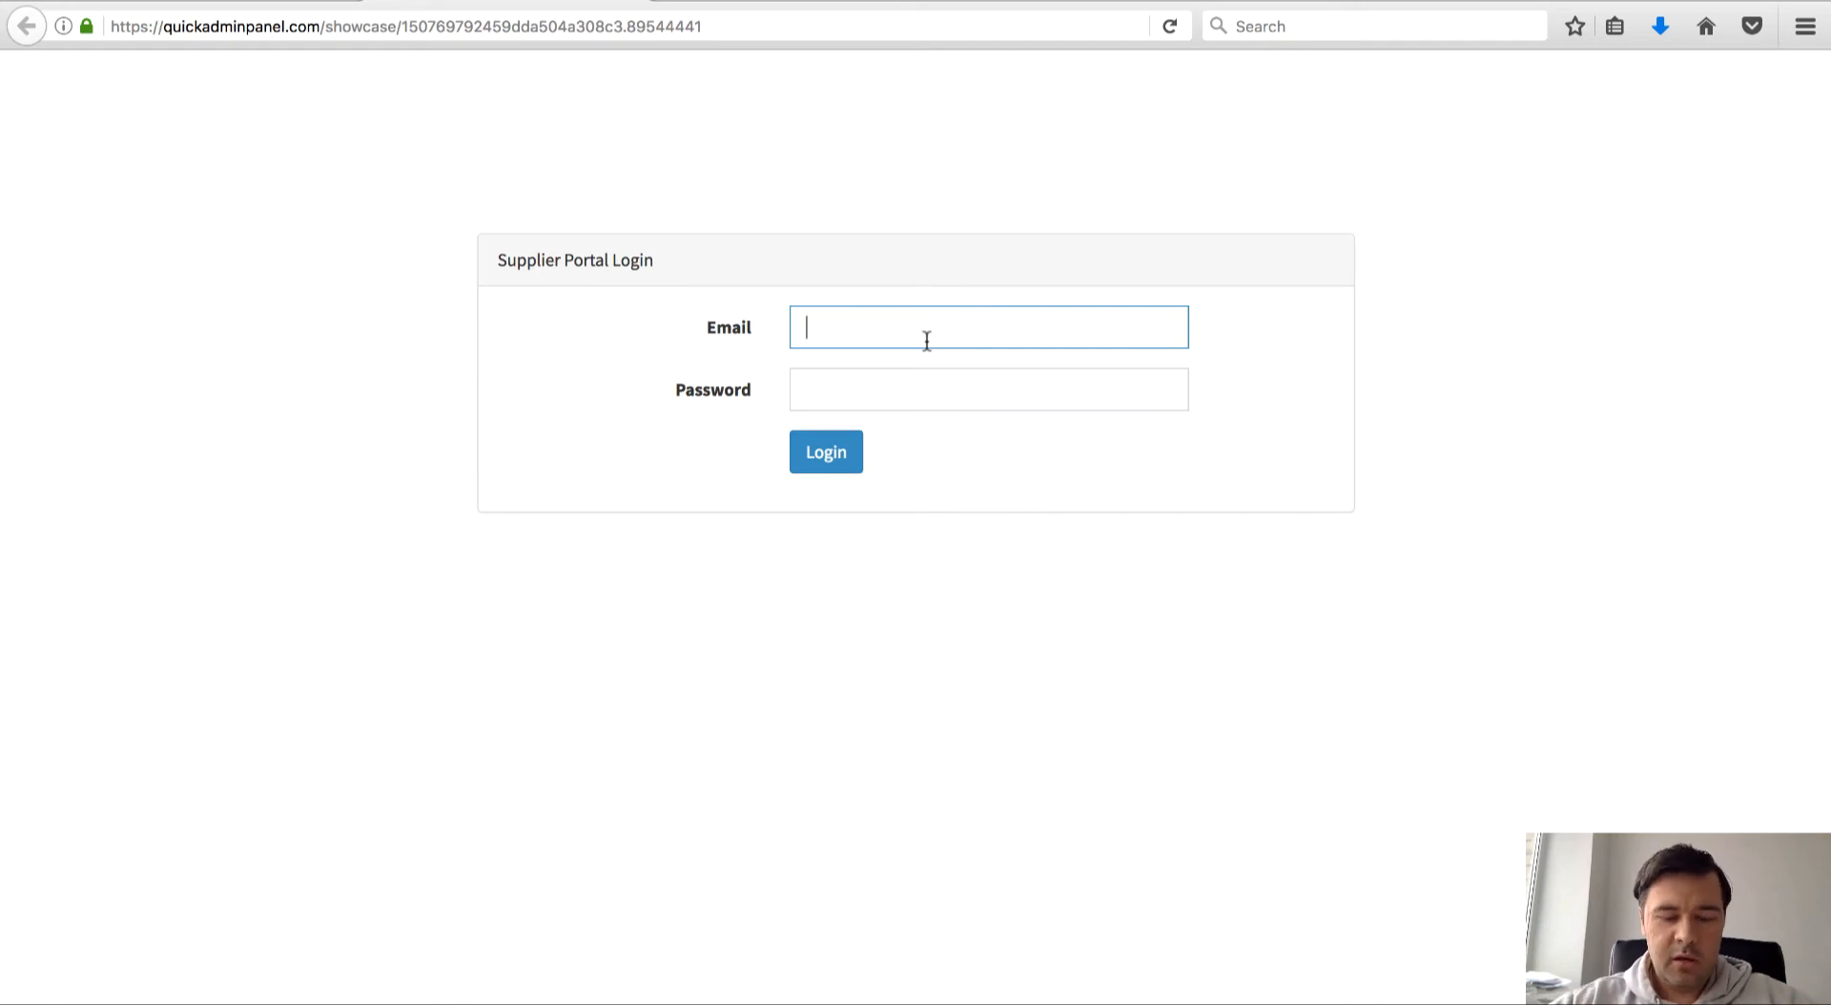
text(test@test.com)
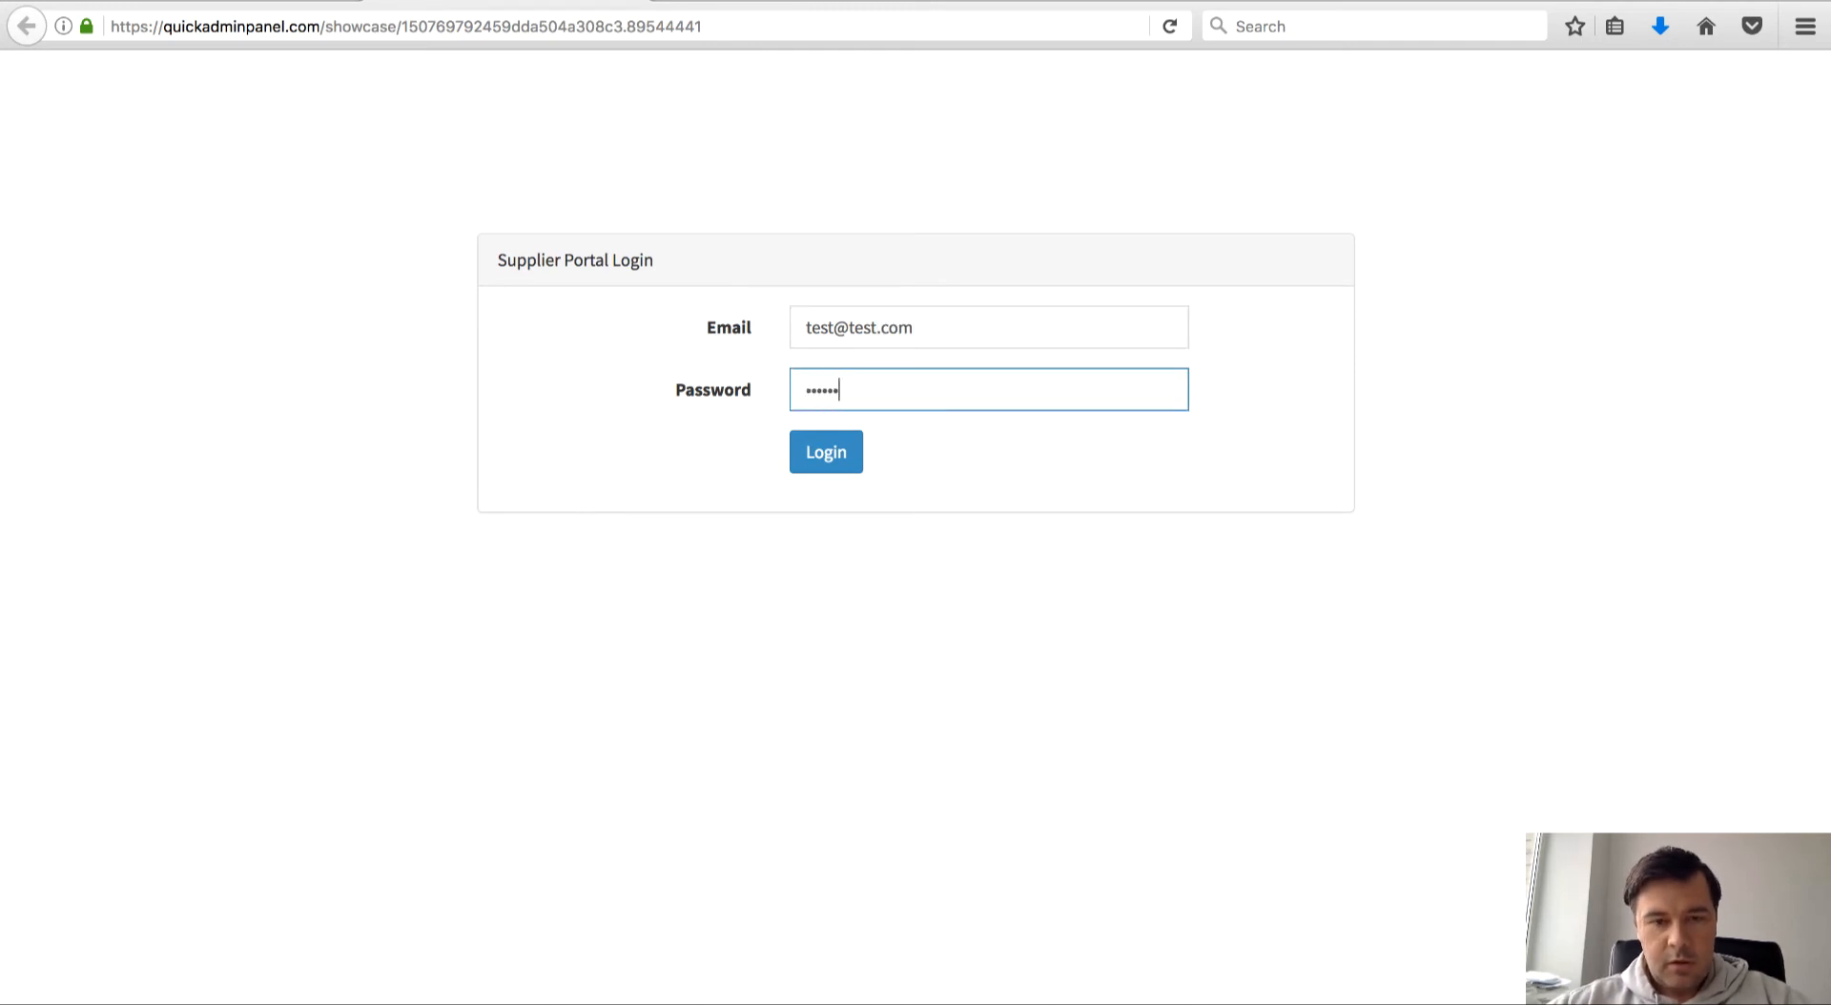
click(824, 452)
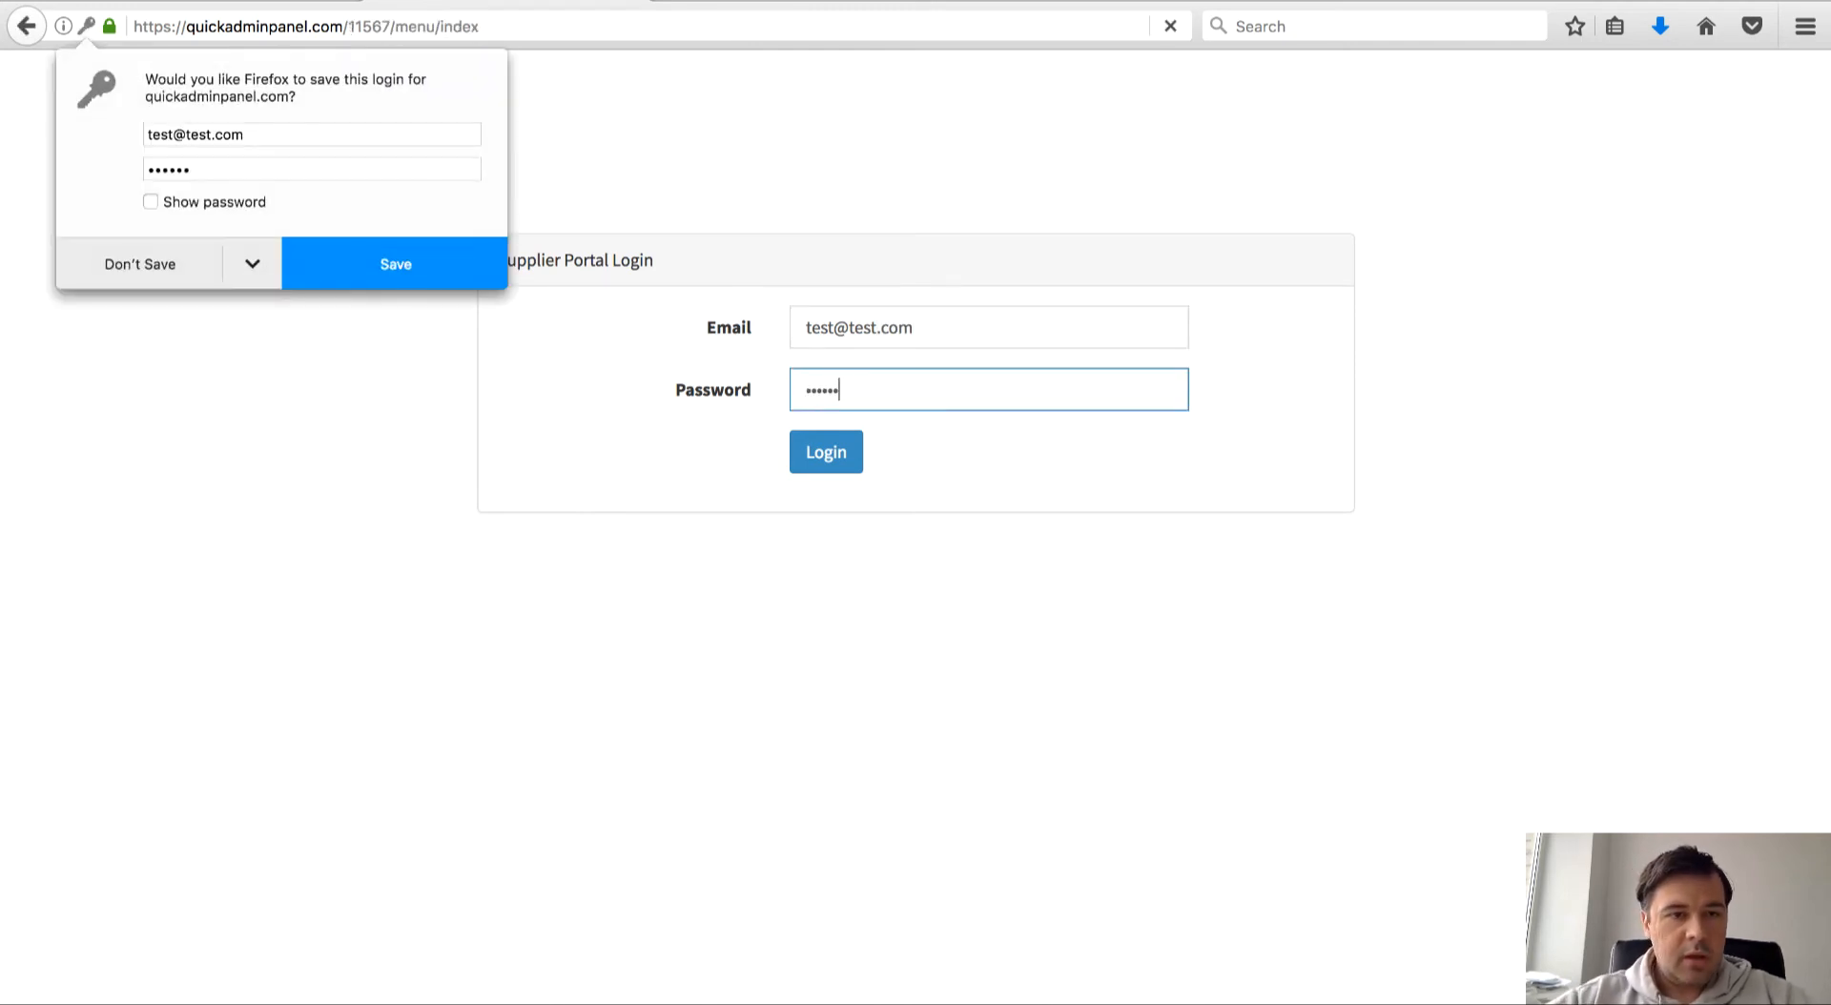
click(824, 452)
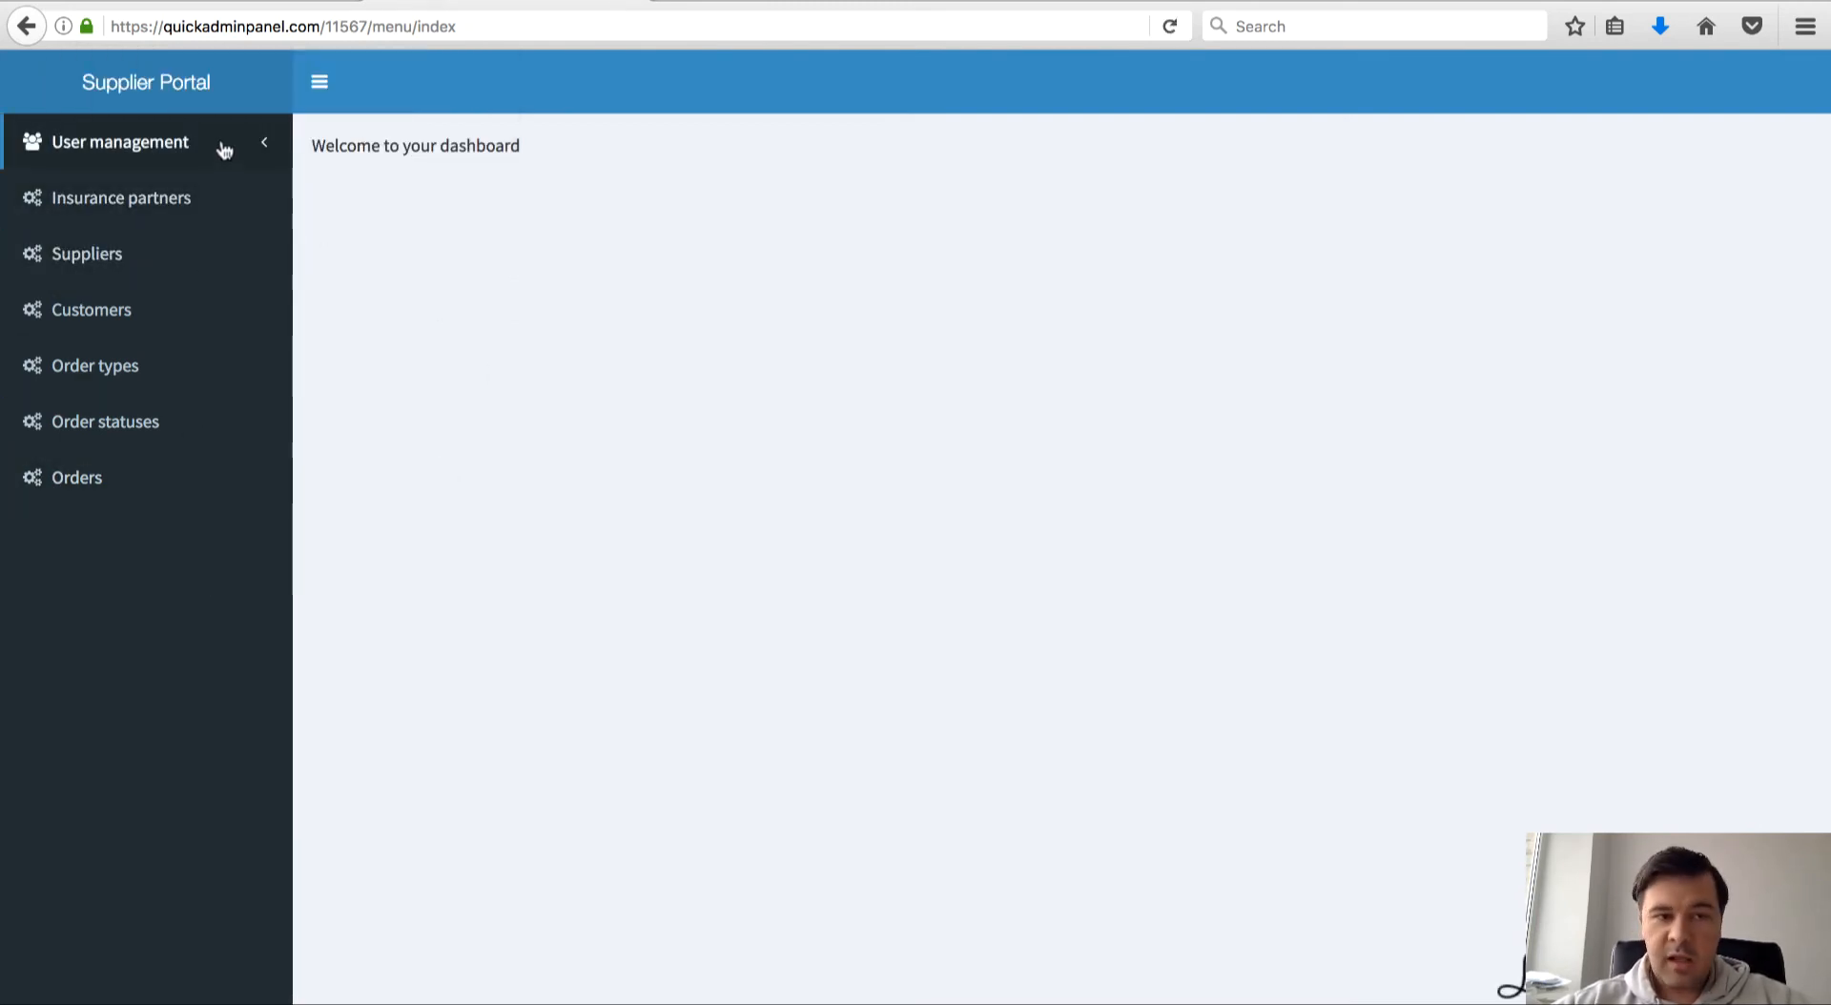
Go from the sidebar to the empty Orders list and start a new order
click(119, 142)
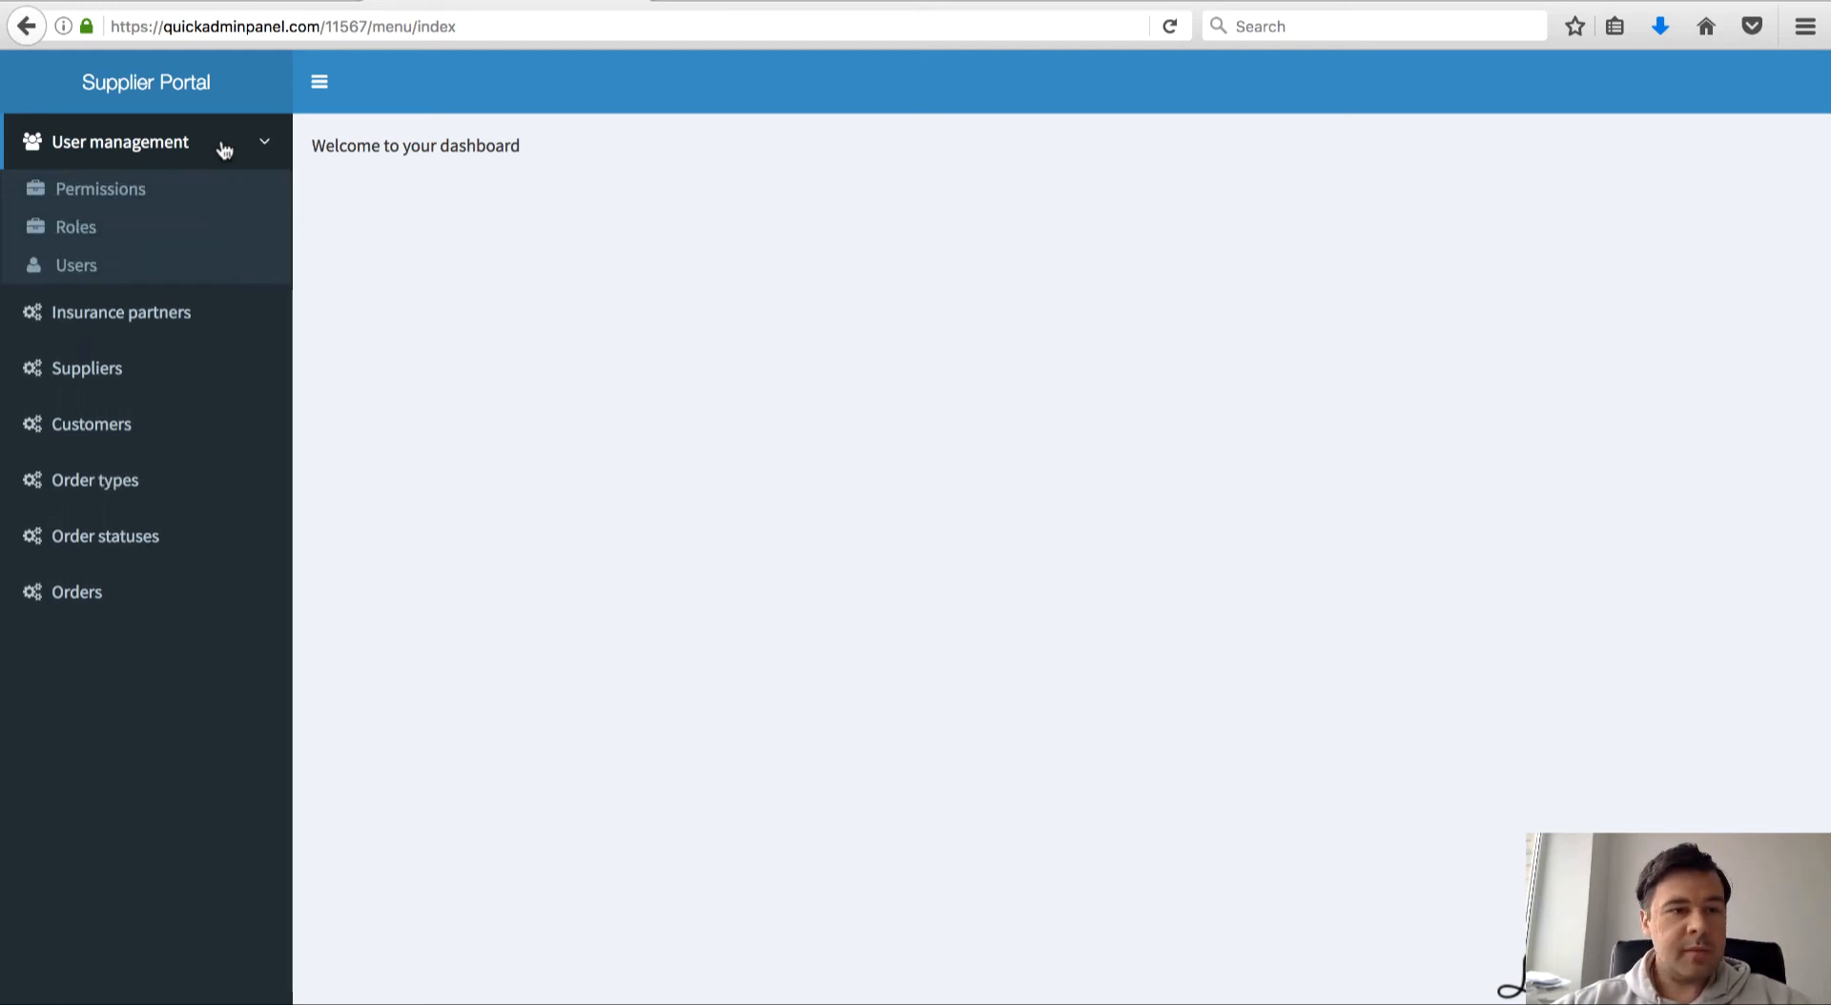
click(117, 141)
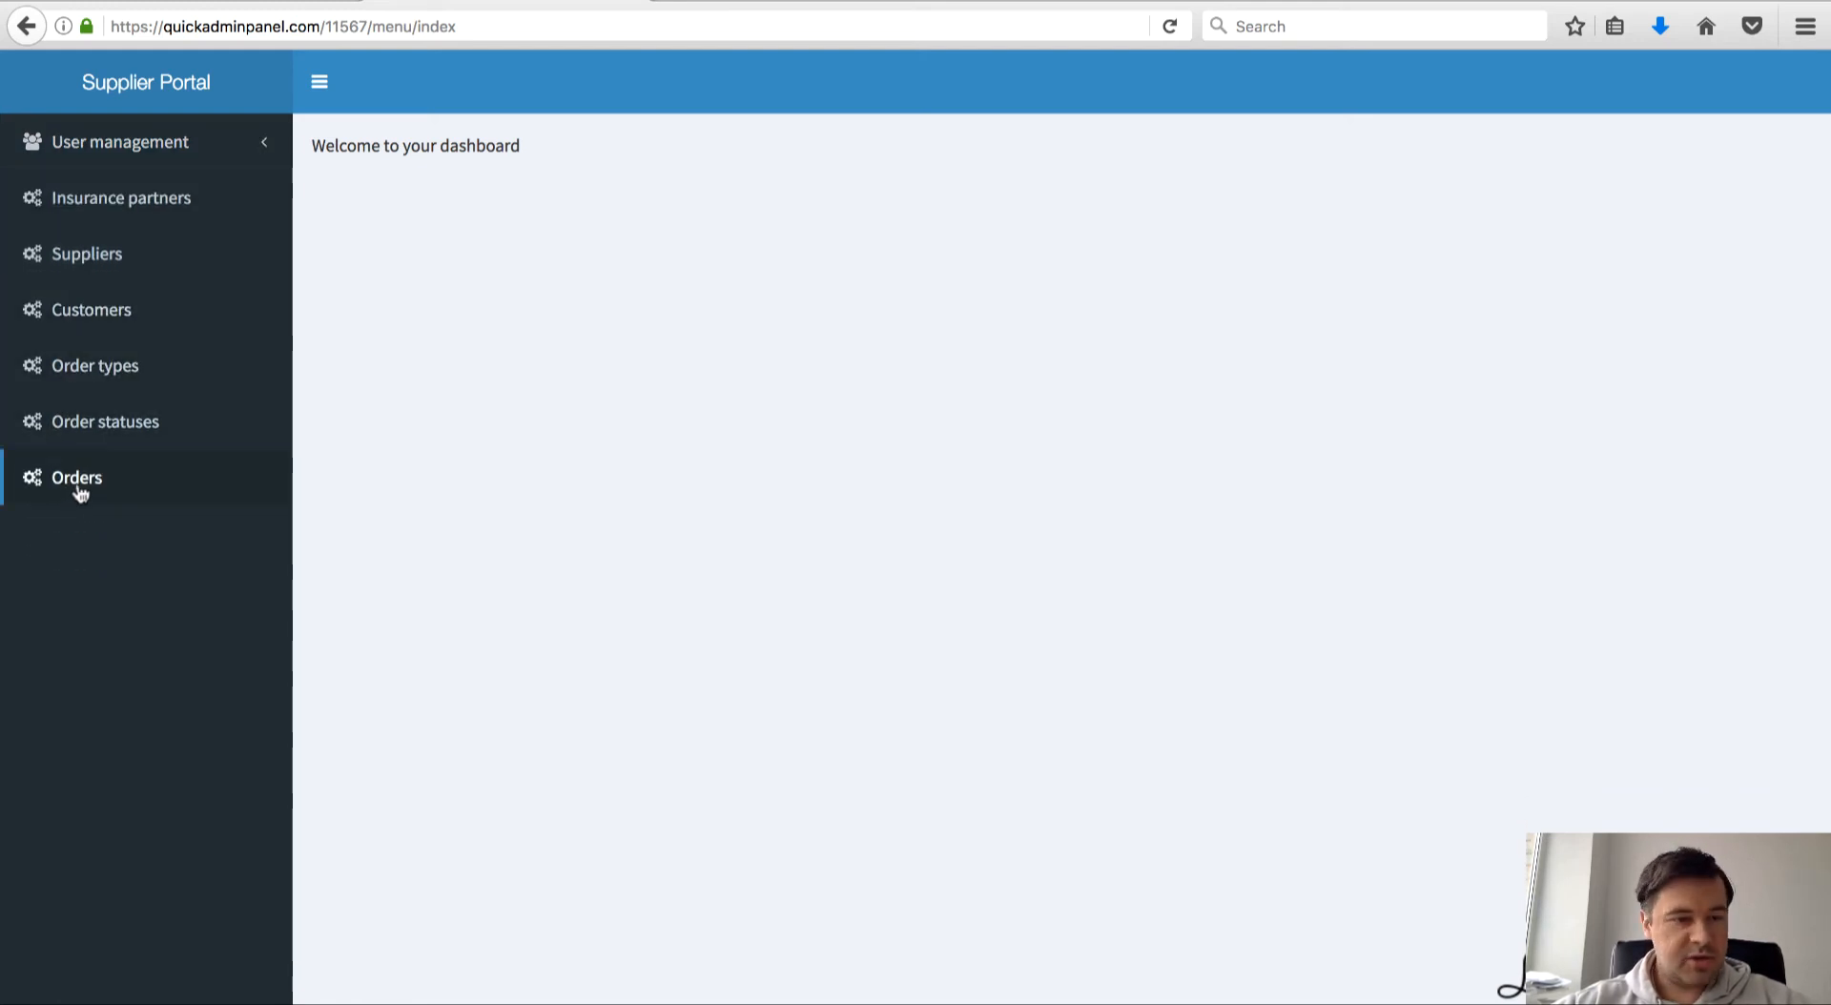
click(77, 476)
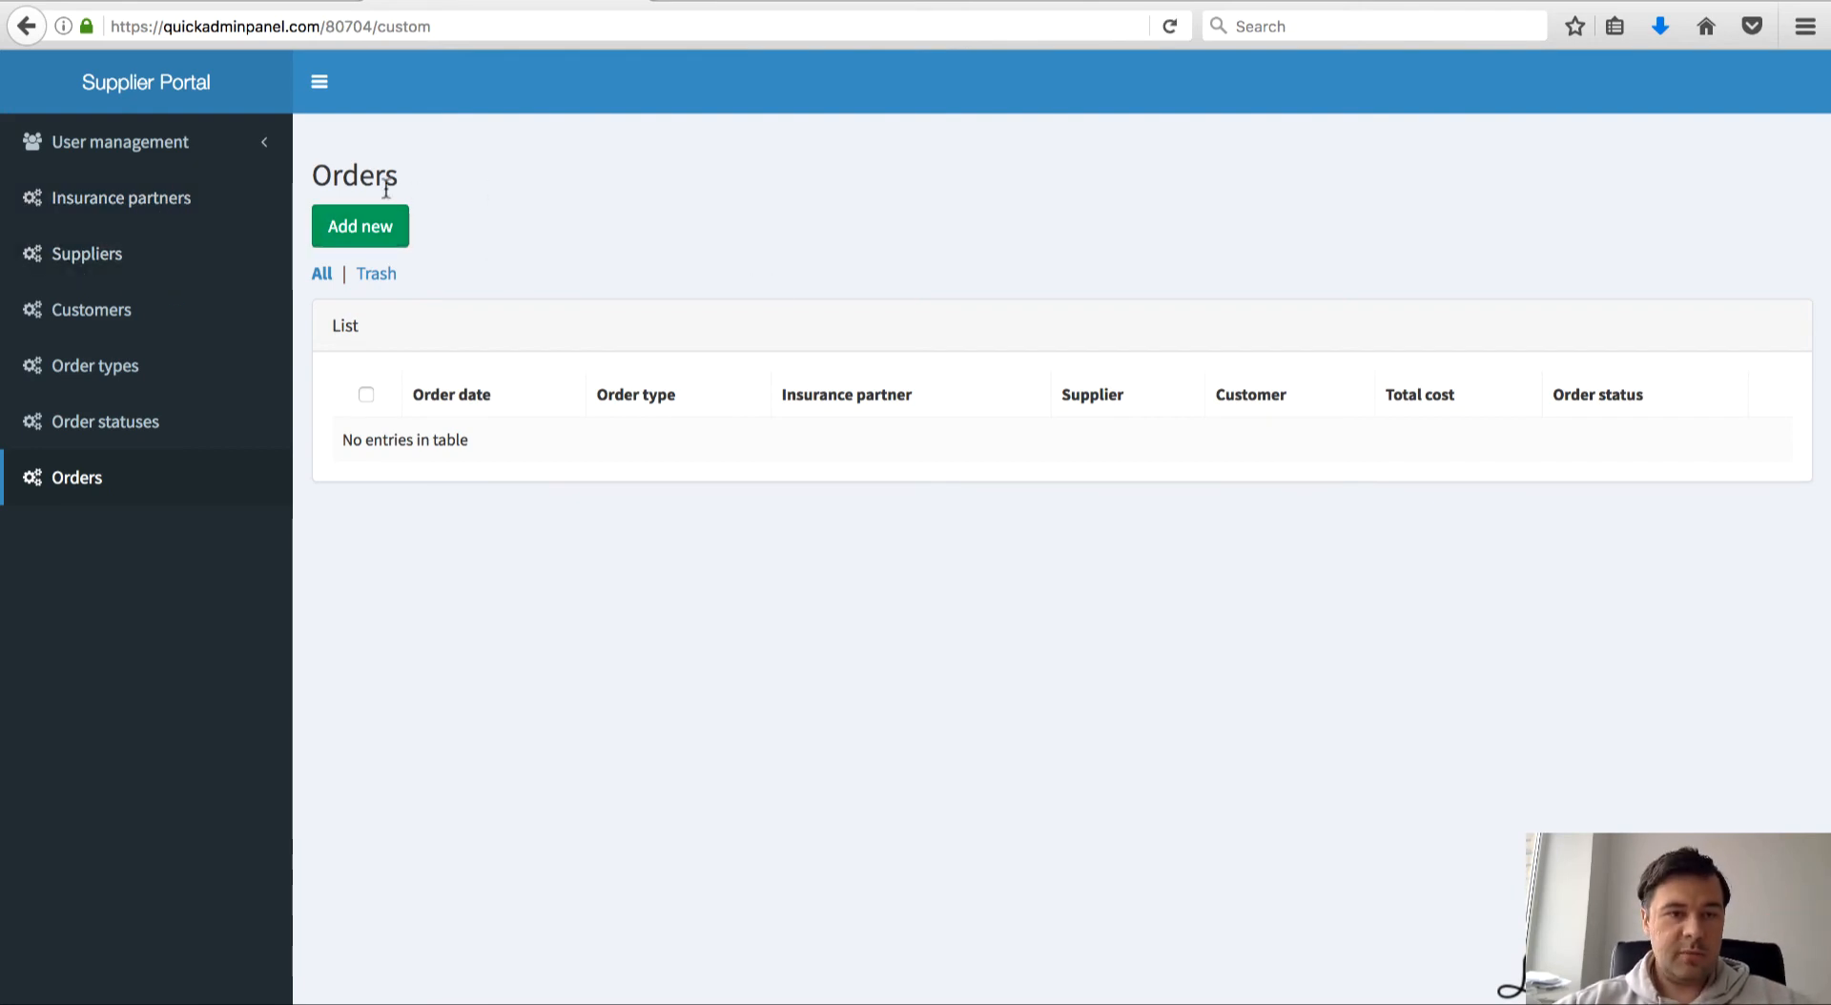
click(359, 225)
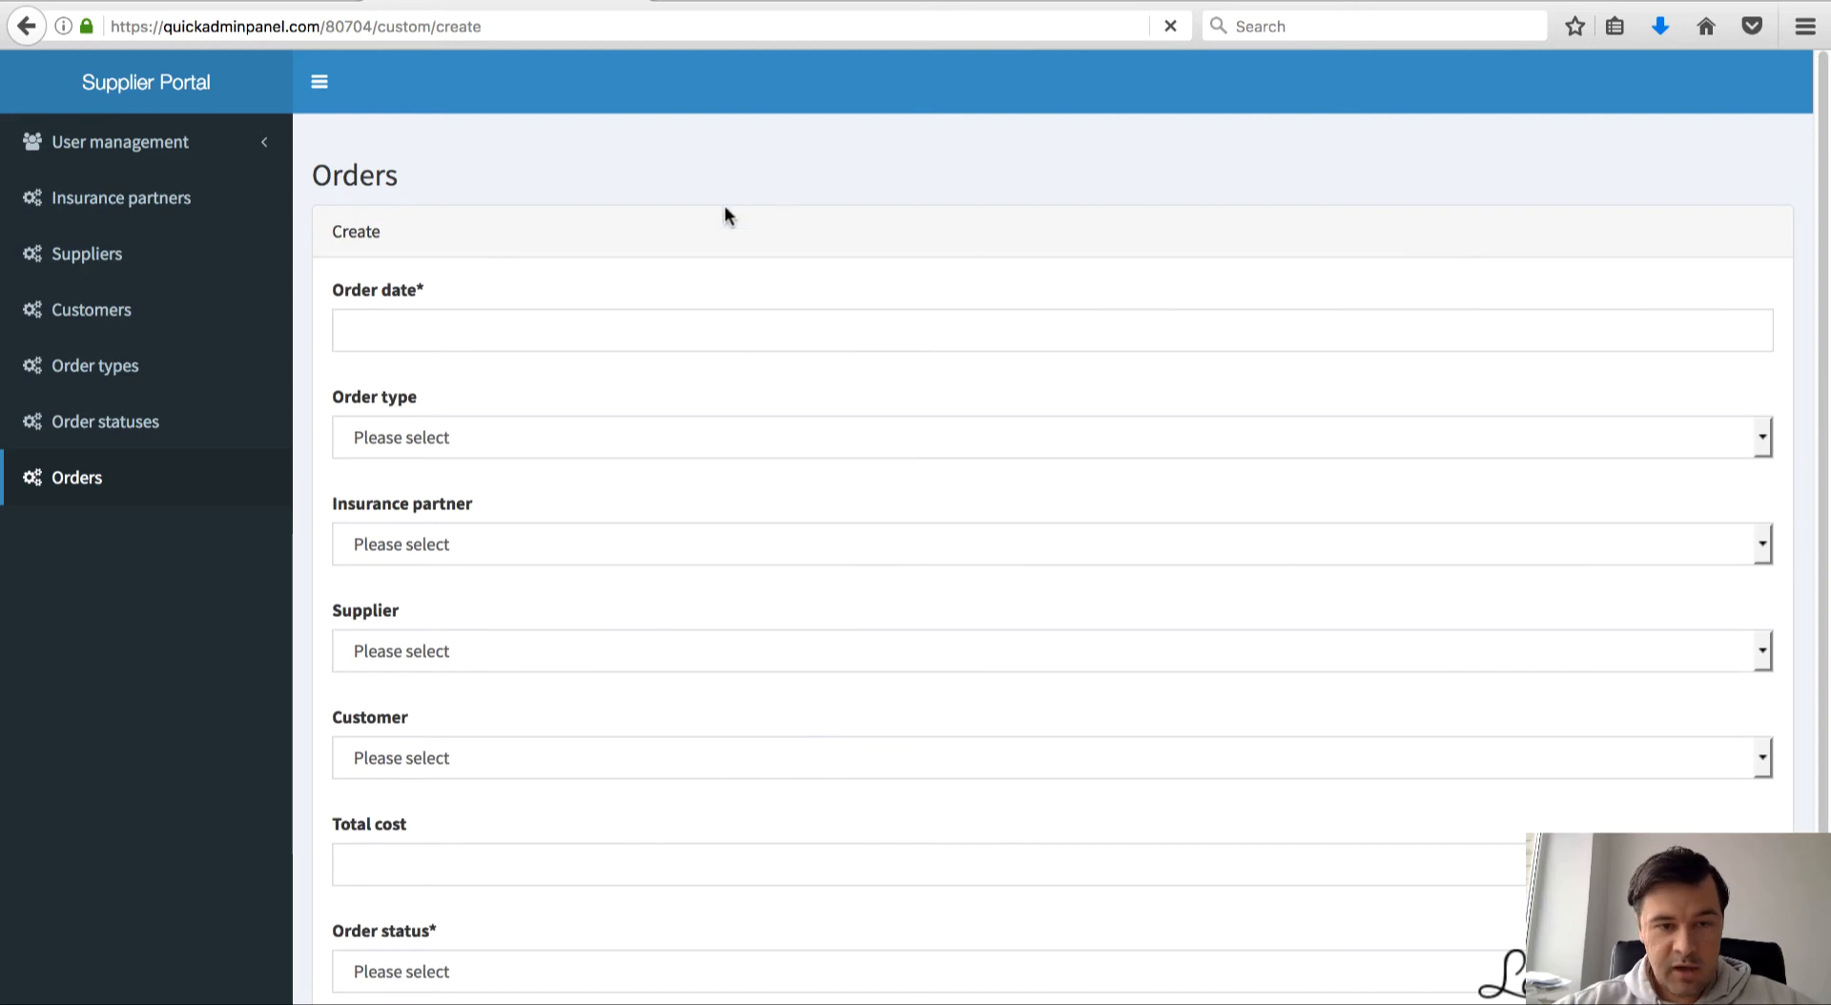